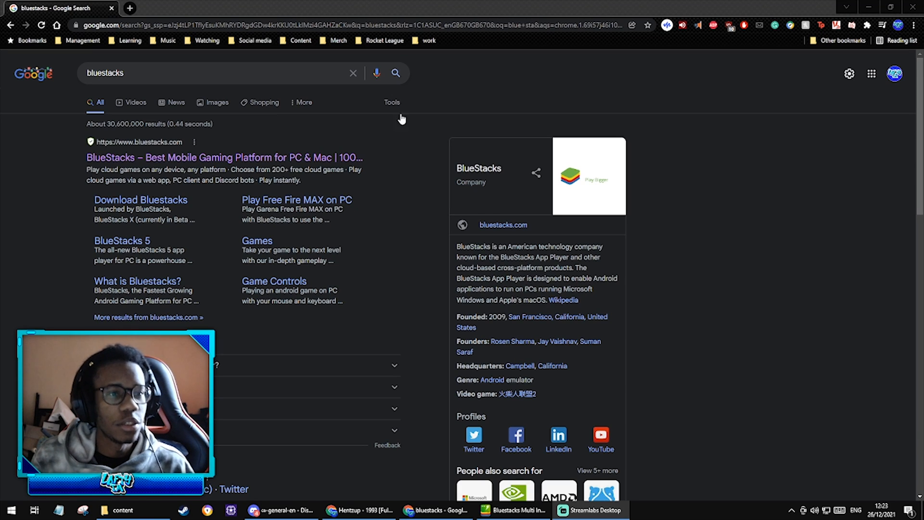
# - Dismiss the search suggestions and open the 'BlueStacks – Best Mobile Gaming Platform' result
pyautogui.click(212, 72)
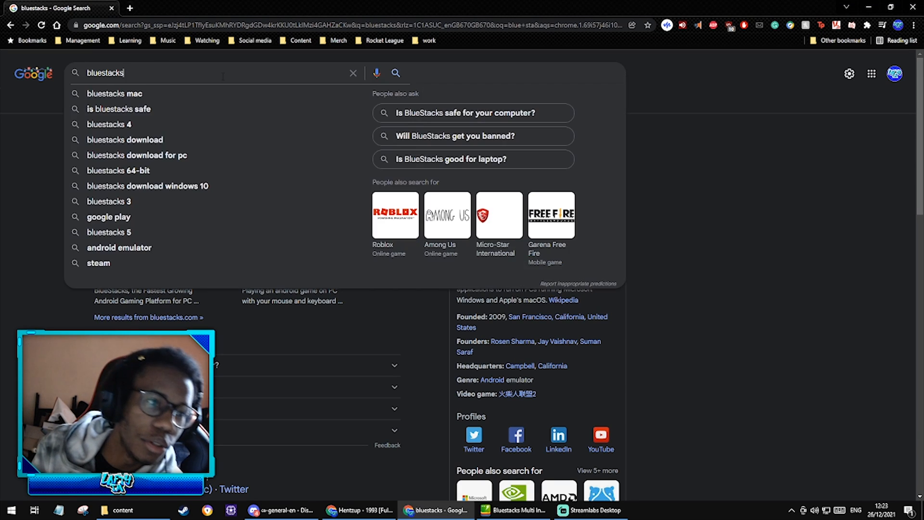
pyautogui.press('Return')
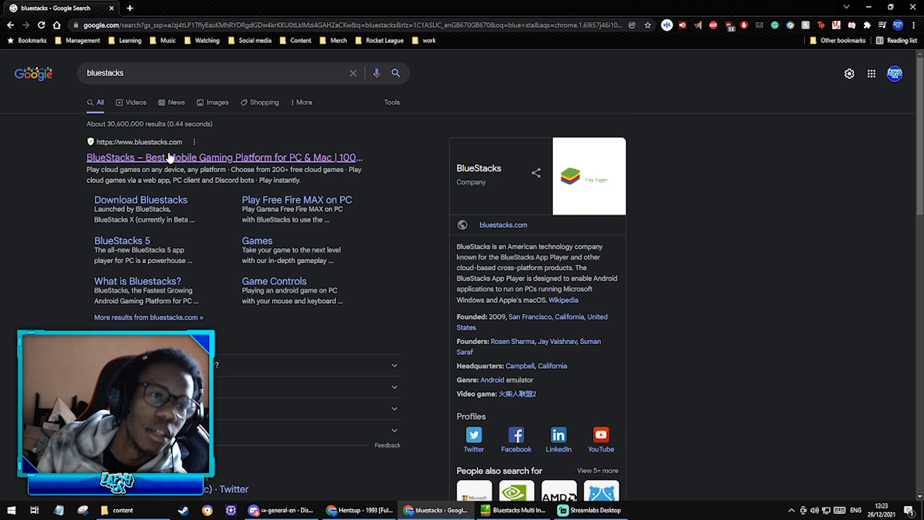
pyautogui.click(171, 157)
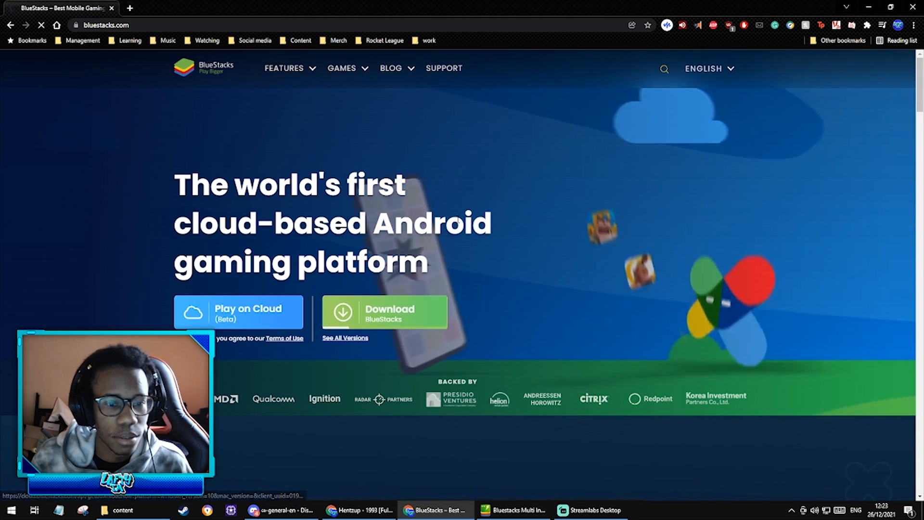
# - Download the BlueStacks installer .exe and save it to the Desktop
pyautogui.click(383, 312)
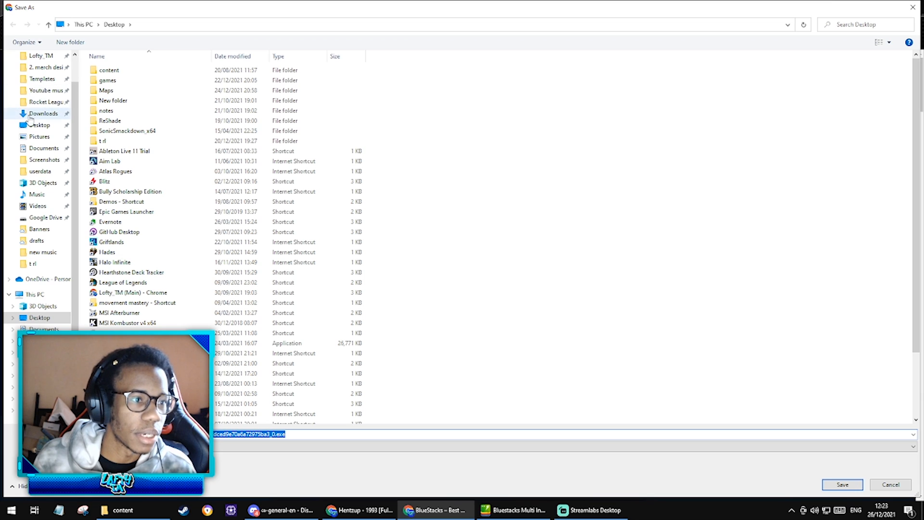
pyautogui.click(890, 484)
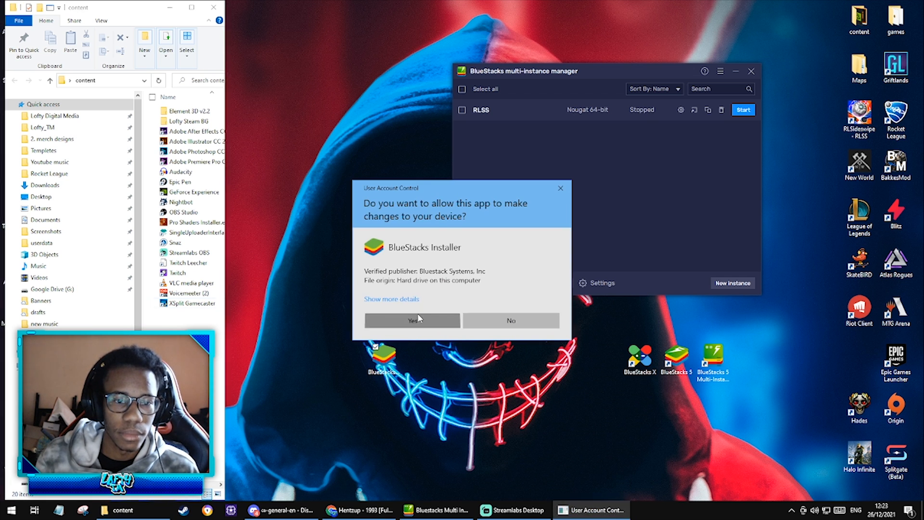
# - Allow the installer through User Account Control and accept its Nougat 32-bit update
pyautogui.click(412, 319)
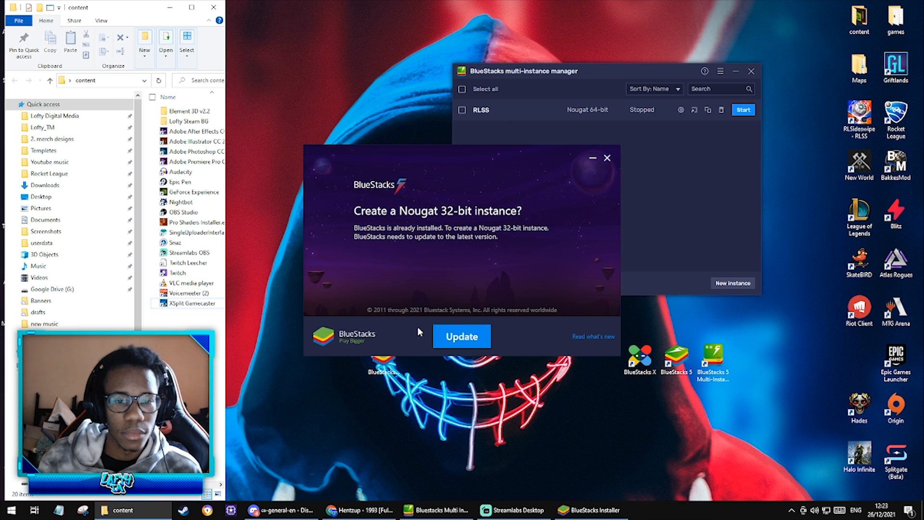
pyautogui.moveTo(359, 206)
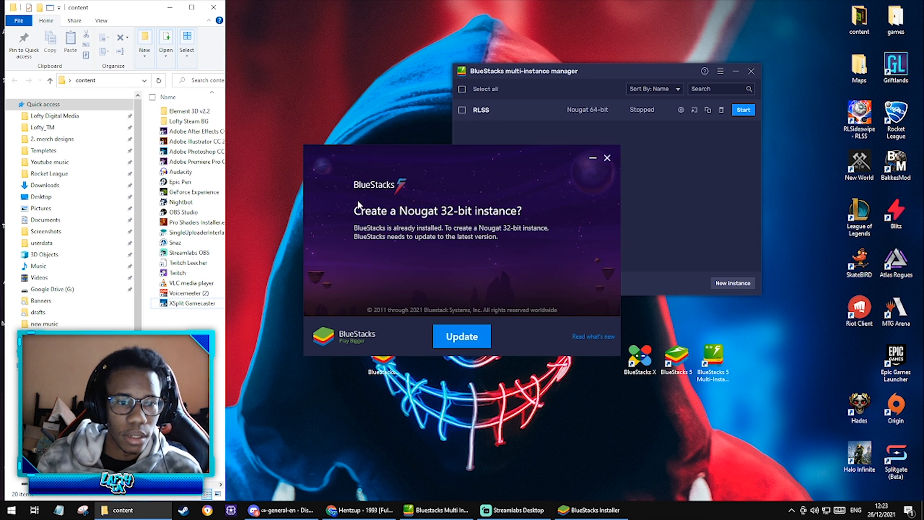
pyautogui.moveTo(442, 278)
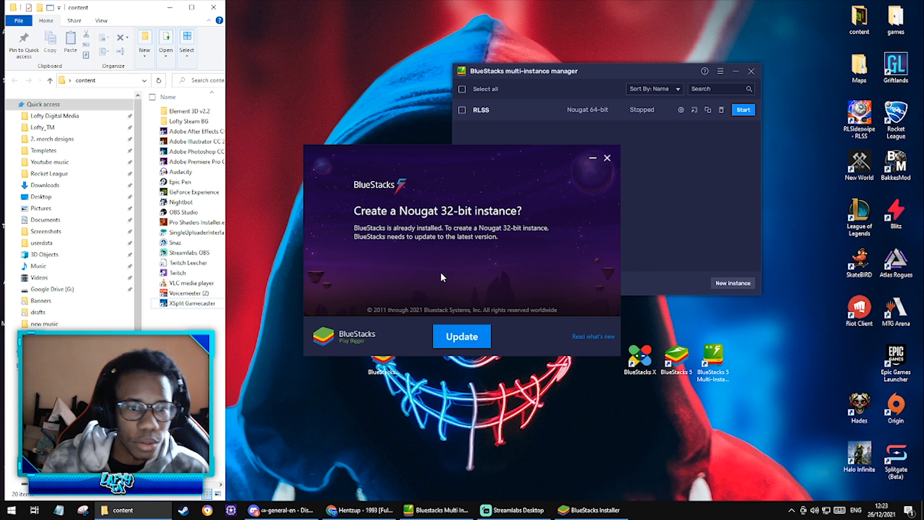
pyautogui.moveTo(516, 233)
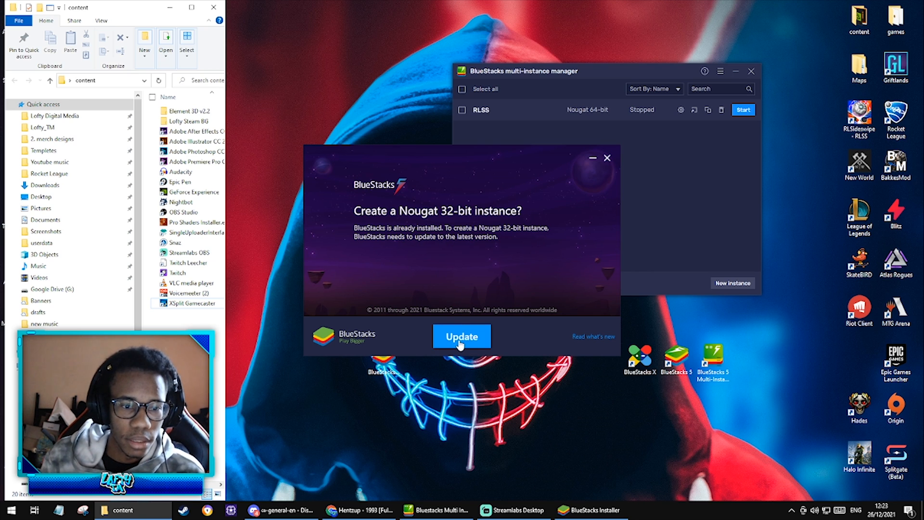
pyautogui.click(461, 336)
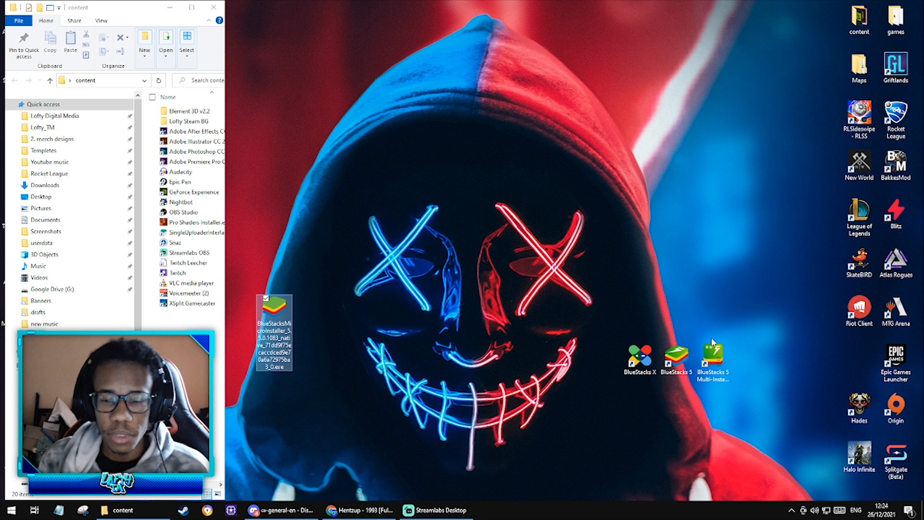
pyautogui.moveTo(299, 299)
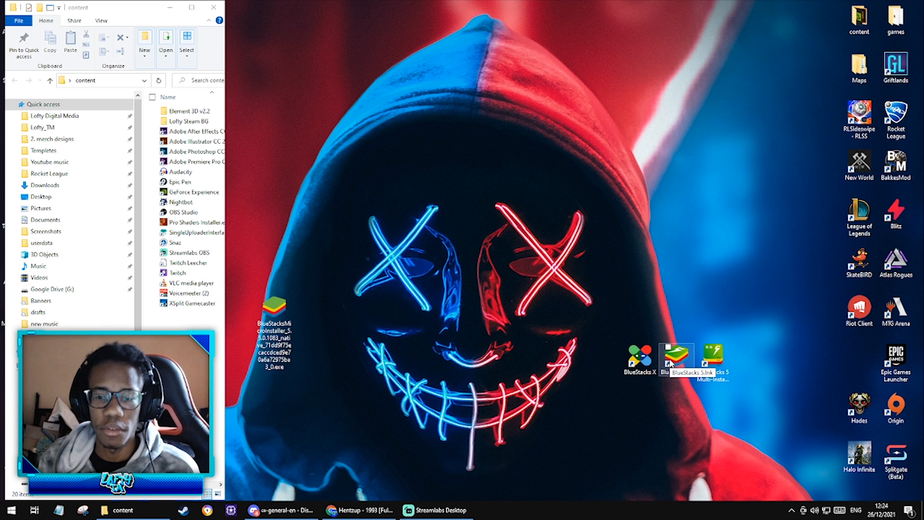
pyautogui.moveTo(712, 359)
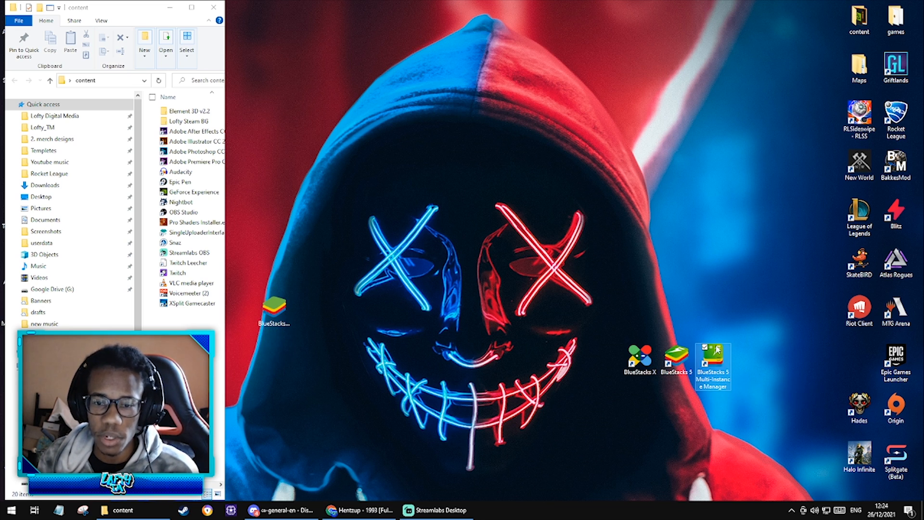
# - Launch Multi-Instance Manager from the desktop shortcut, showing the stopped RLSS instance
pyautogui.doubleClick(712, 357)
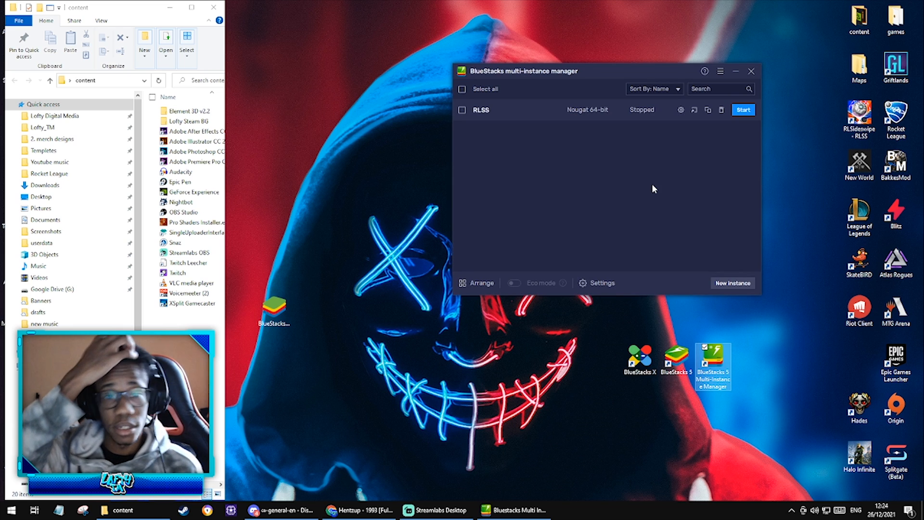
pyautogui.moveTo(568, 26)
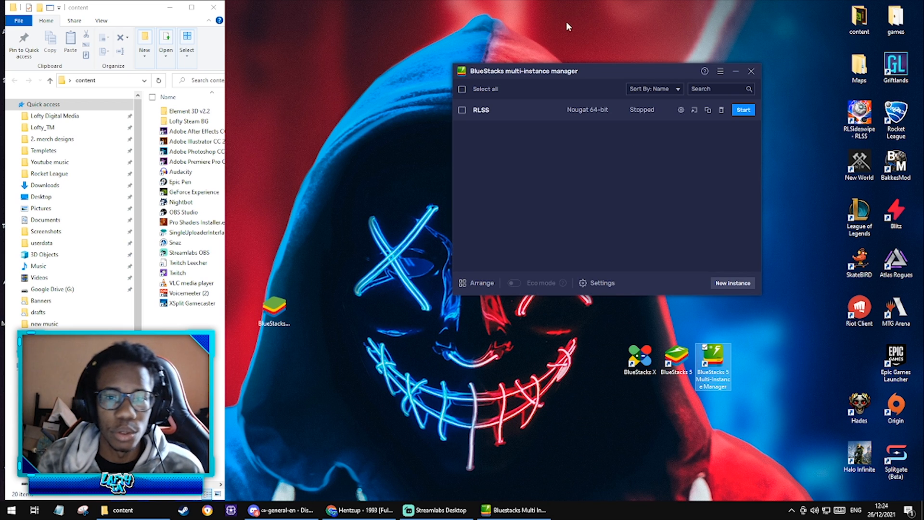
pyautogui.moveTo(489, 98)
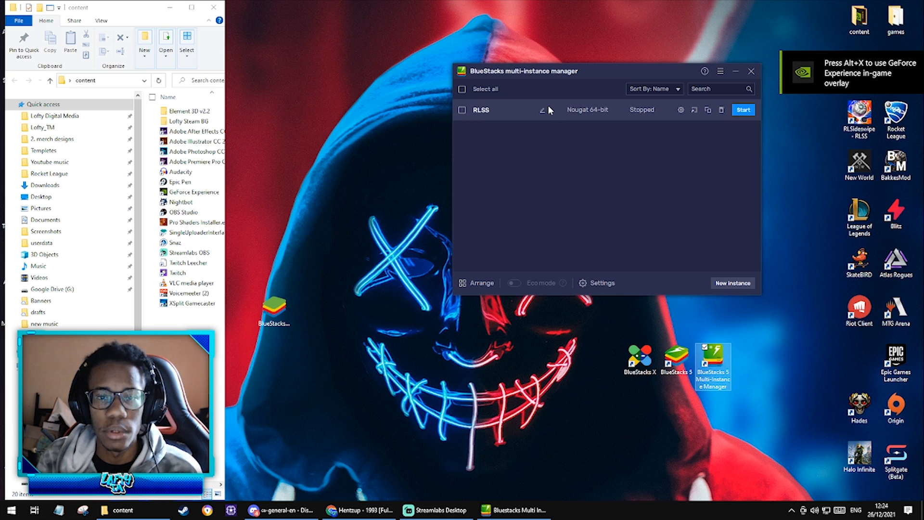
pyautogui.moveTo(524, 129)
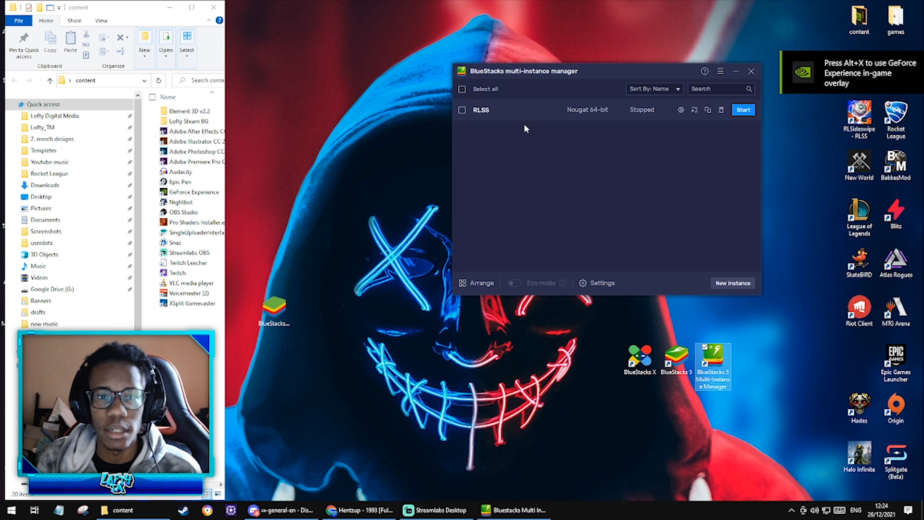
pyautogui.moveTo(609, 112)
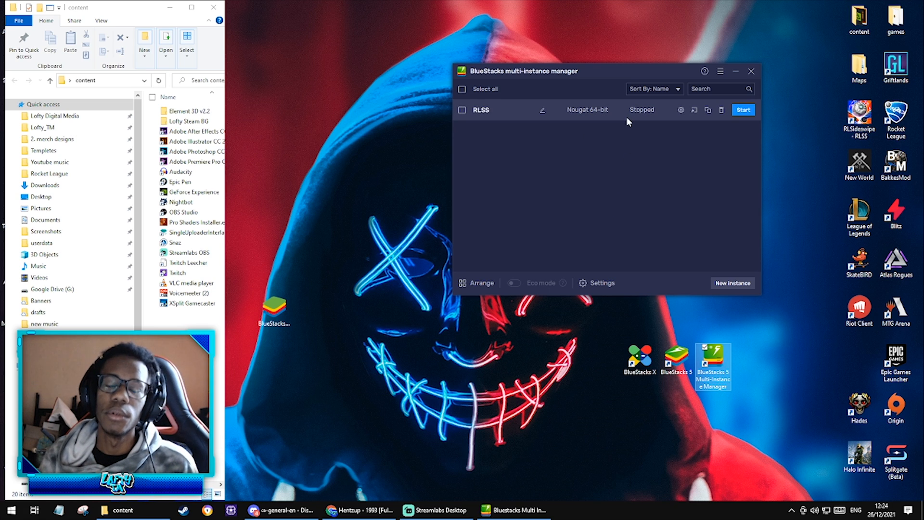
pyautogui.moveTo(679, 259)
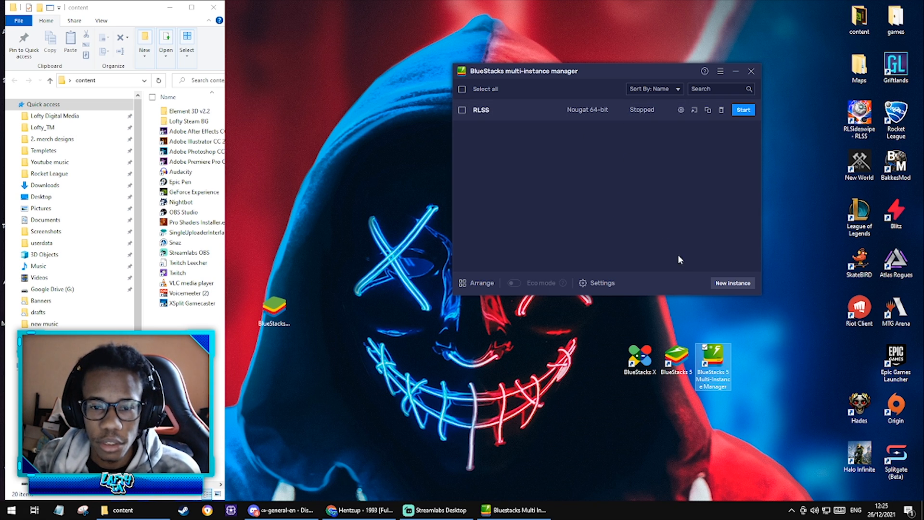
pyautogui.moveTo(732, 283)
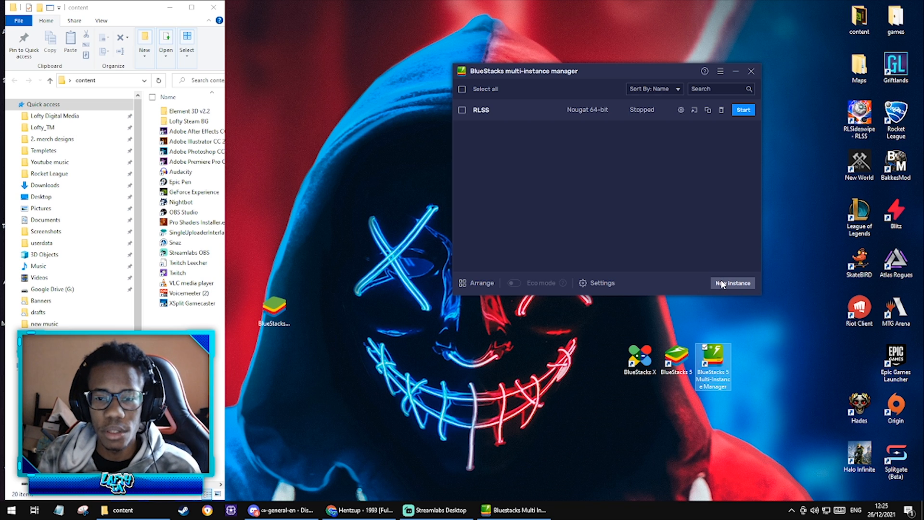
# - Start a new Fresh instance with Nougat 64-bit as its Android version
pyautogui.click(731, 283)
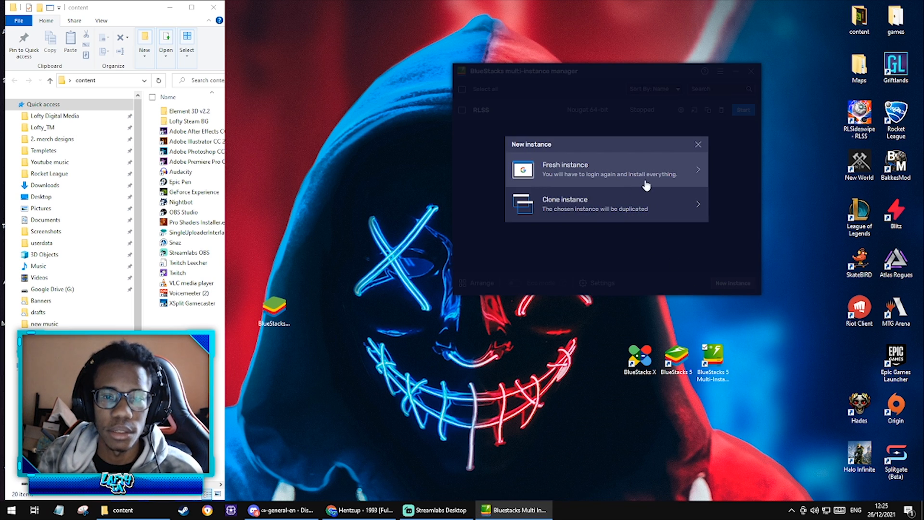
pyautogui.click(601, 168)
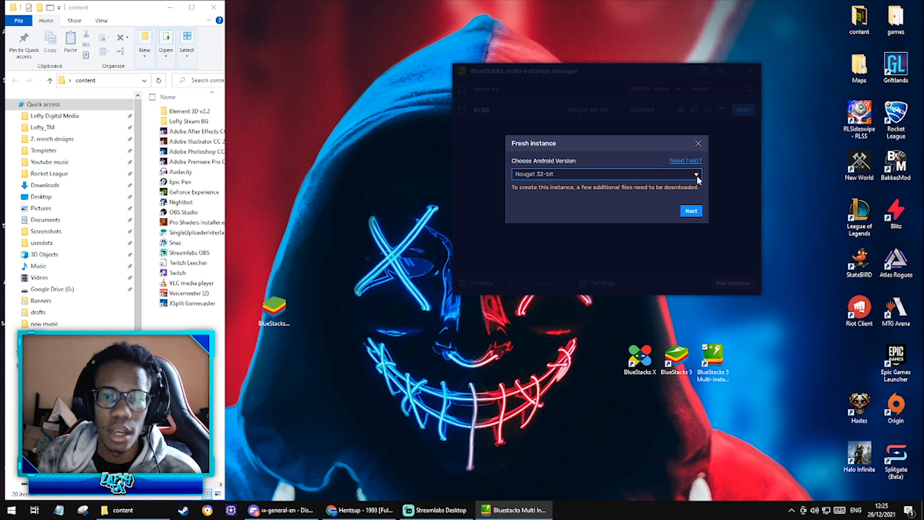
pyautogui.click(698, 174)
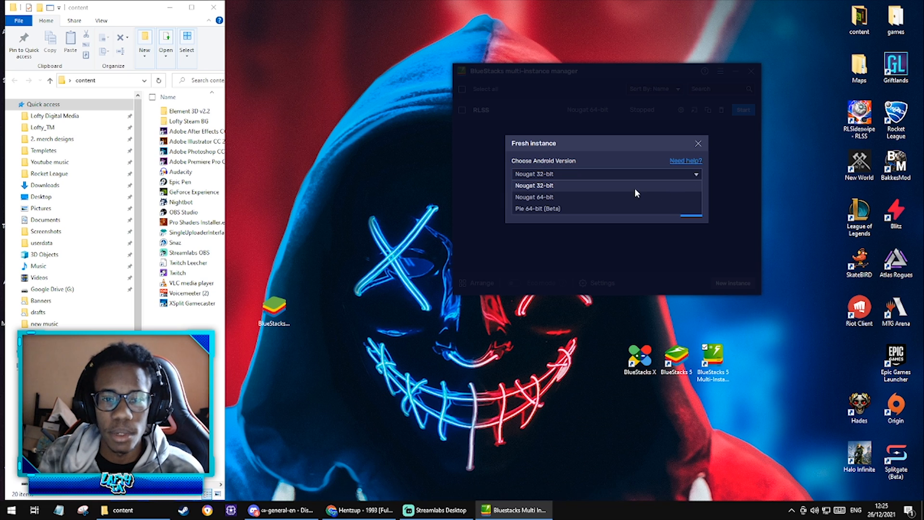
pyautogui.moveTo(575, 202)
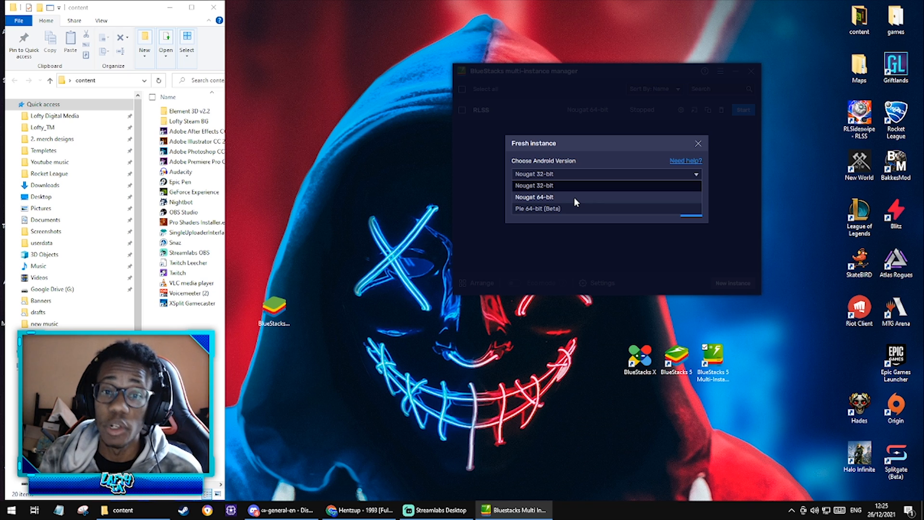
pyautogui.moveTo(572, 200)
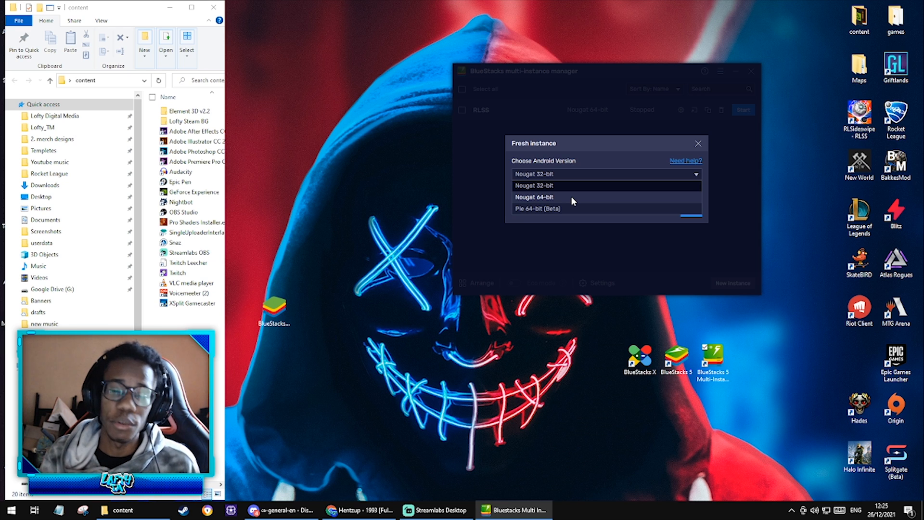
pyautogui.click(535, 197)
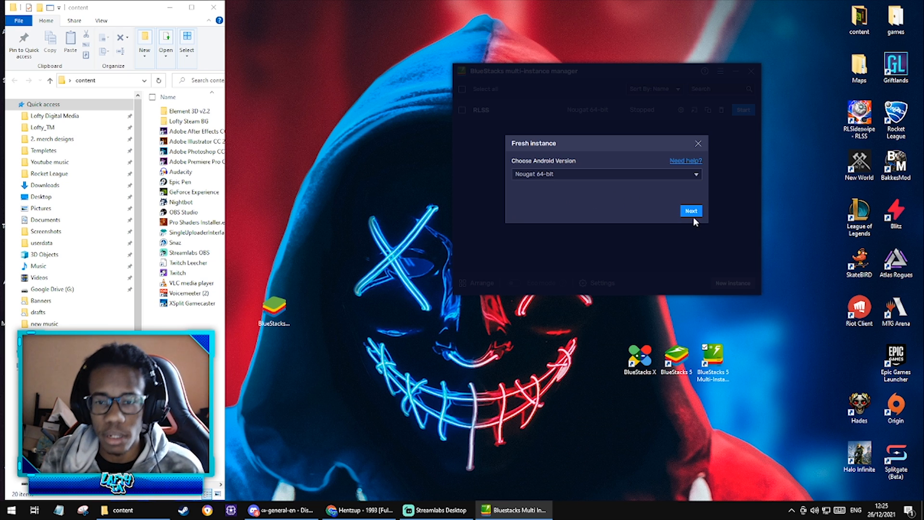
# - Set the fresh instance's CPU cores to Custom and browse the available core counts
pyautogui.click(690, 210)
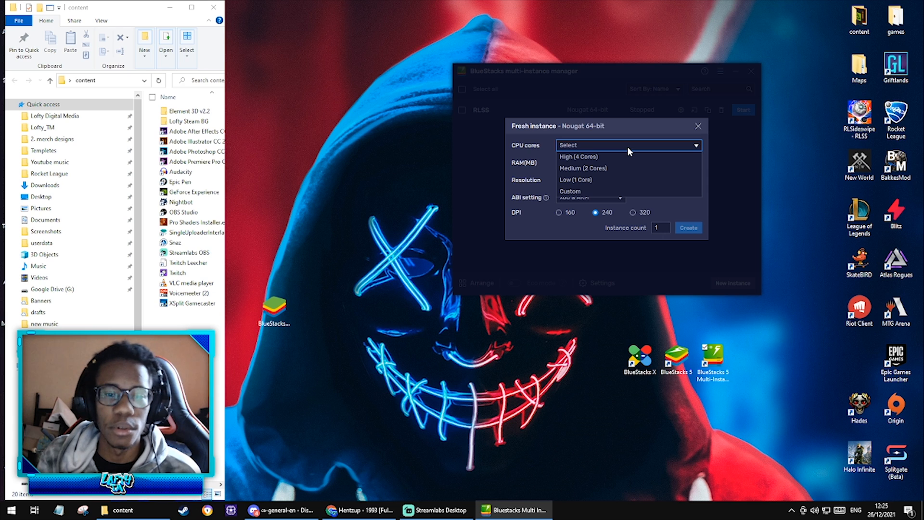
pyautogui.moveTo(595, 185)
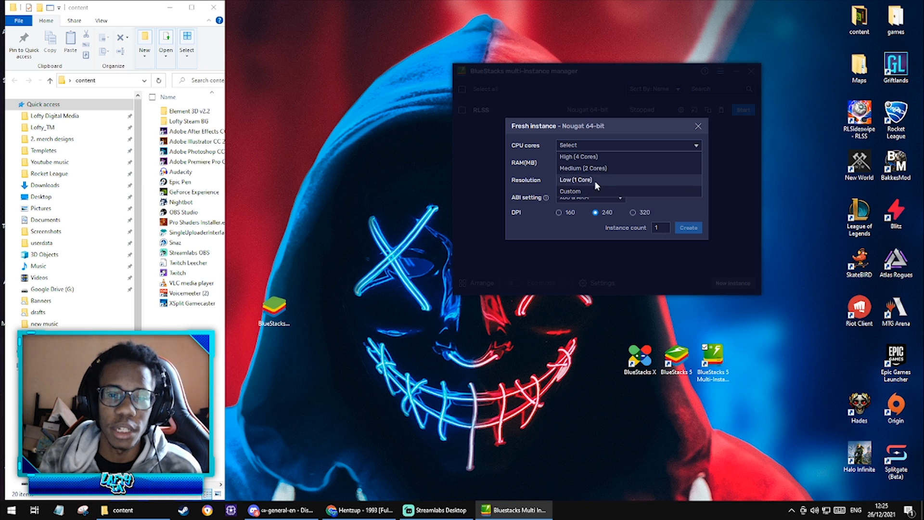
pyautogui.moveTo(617, 191)
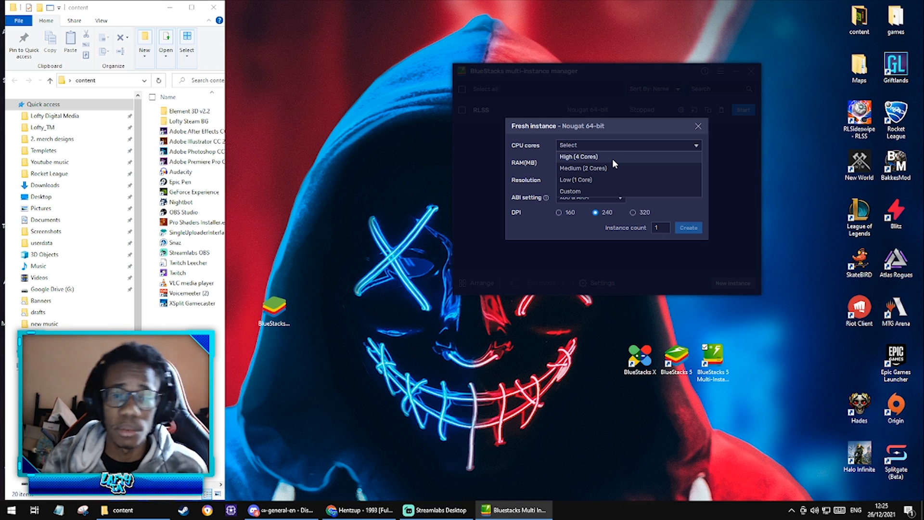
pyautogui.moveTo(638, 195)
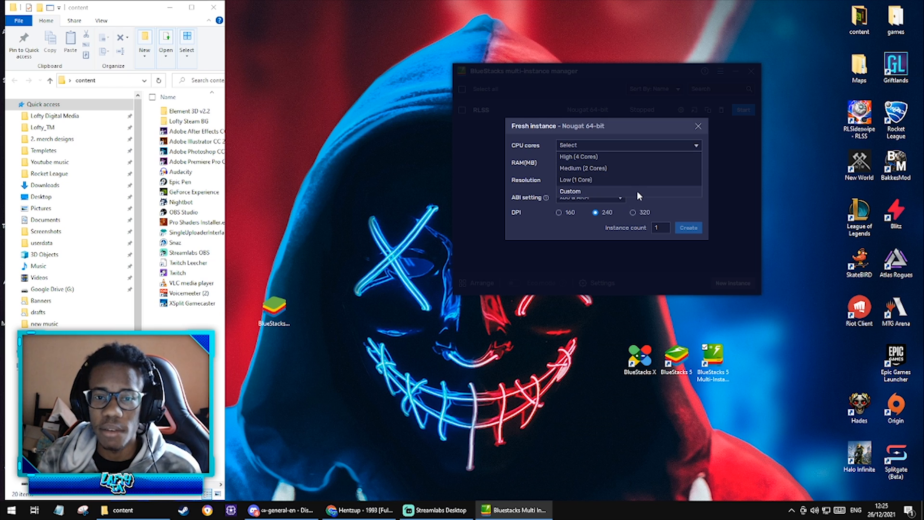
pyautogui.click(569, 191)
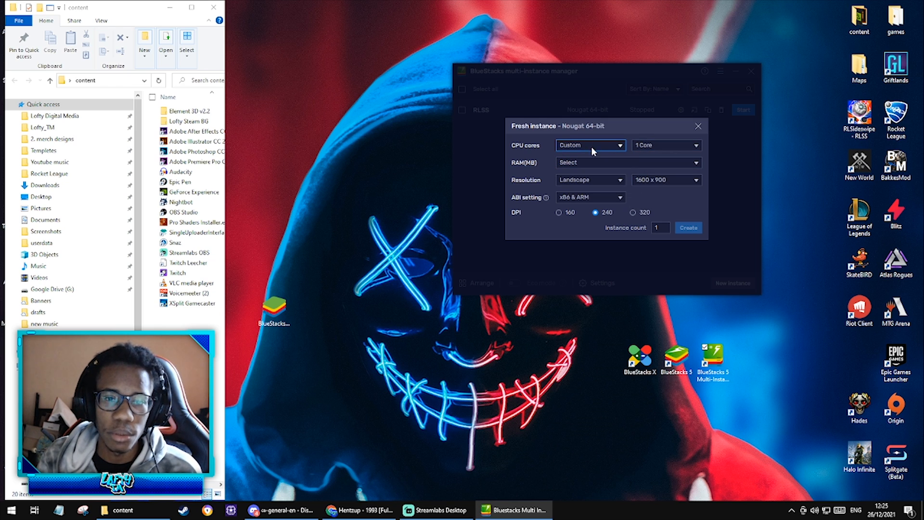
pyautogui.click(664, 145)
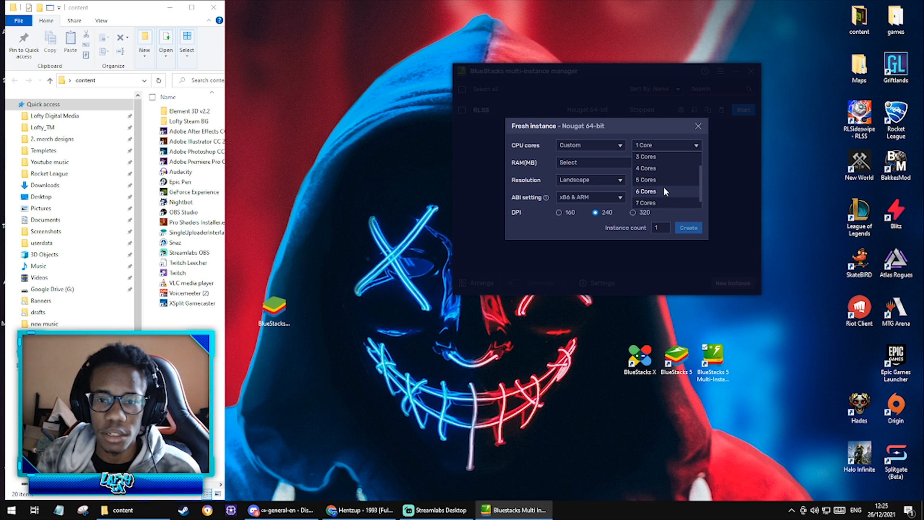
pyautogui.scroll(-3)
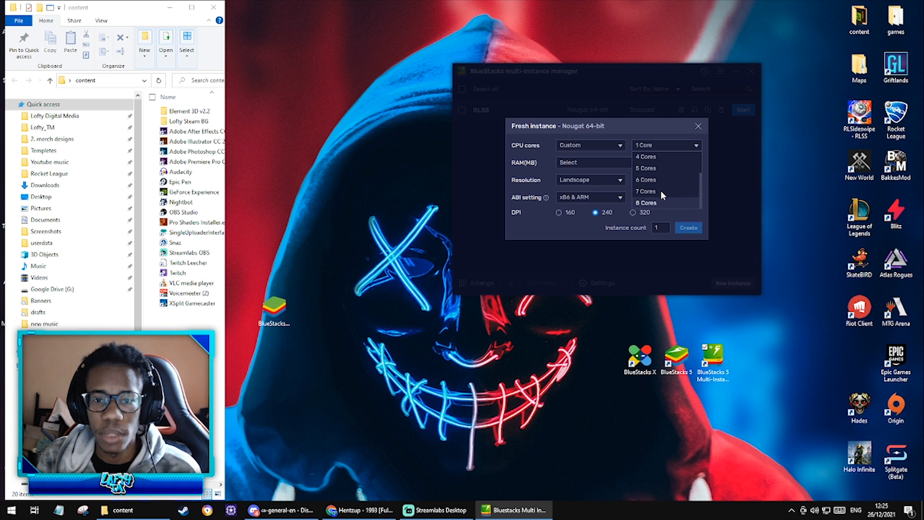
pyautogui.moveTo(663, 204)
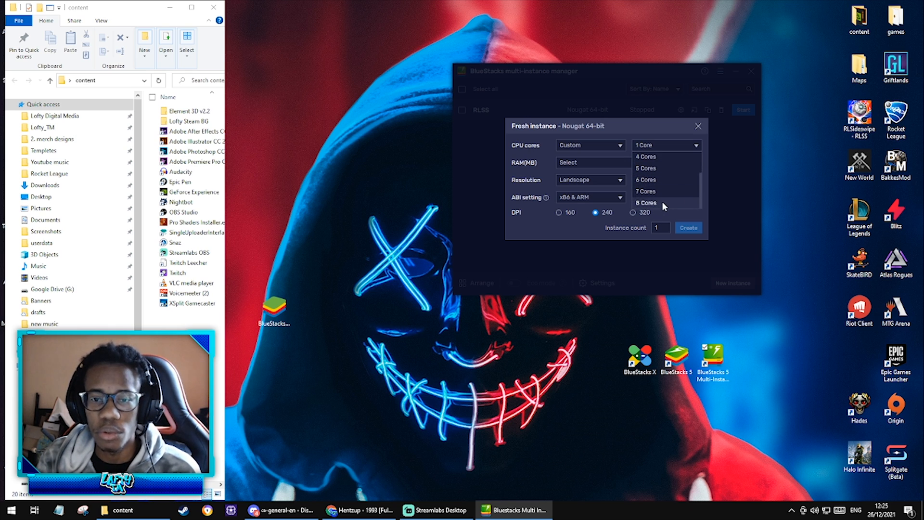
pyautogui.moveTo(671, 179)
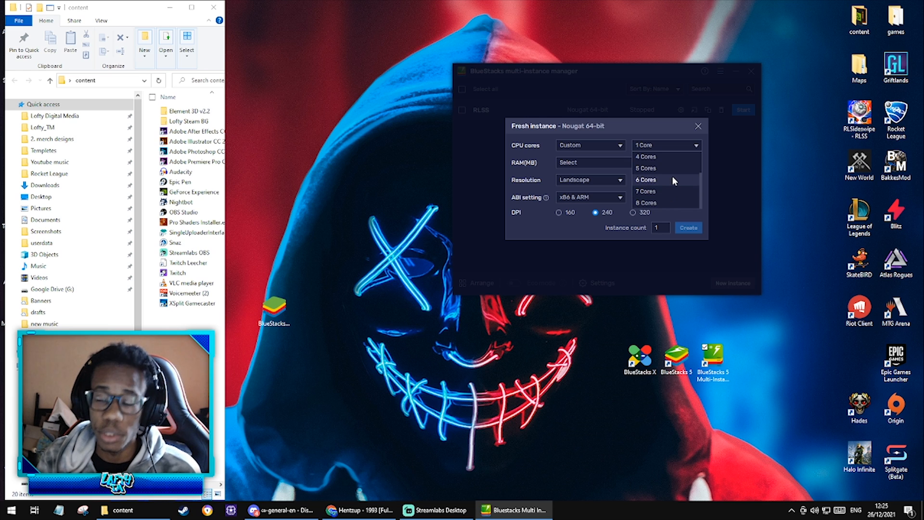
pyautogui.moveTo(672, 202)
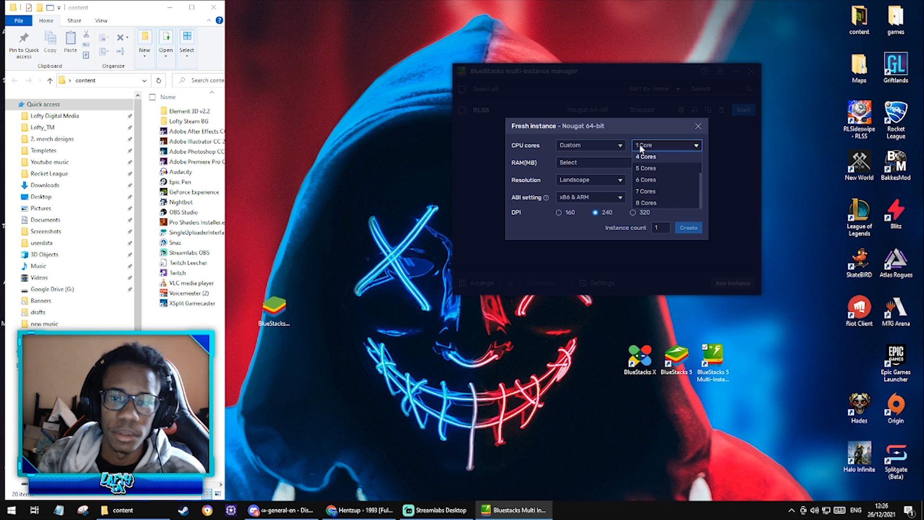
# - Assign 6 cores, High (4 GB) RAM and 1920 x 1080 resolution
pyautogui.click(644, 180)
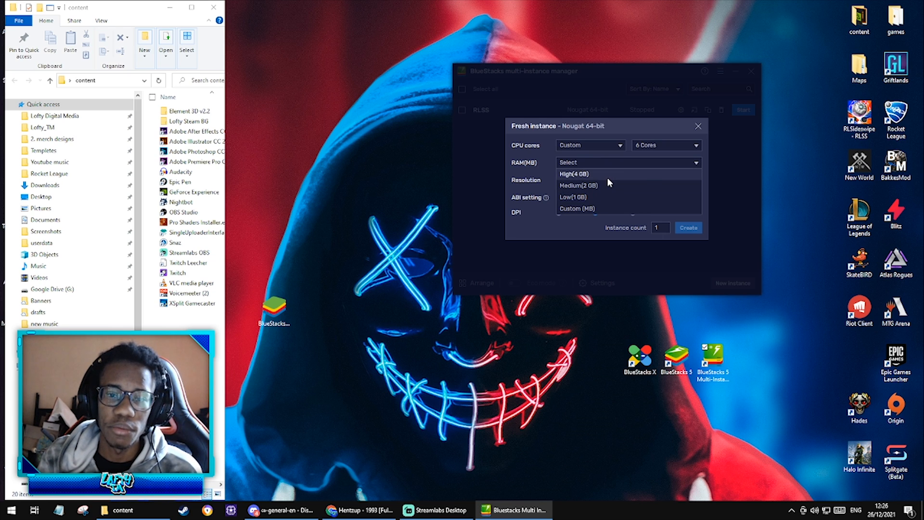
pyautogui.click(573, 174)
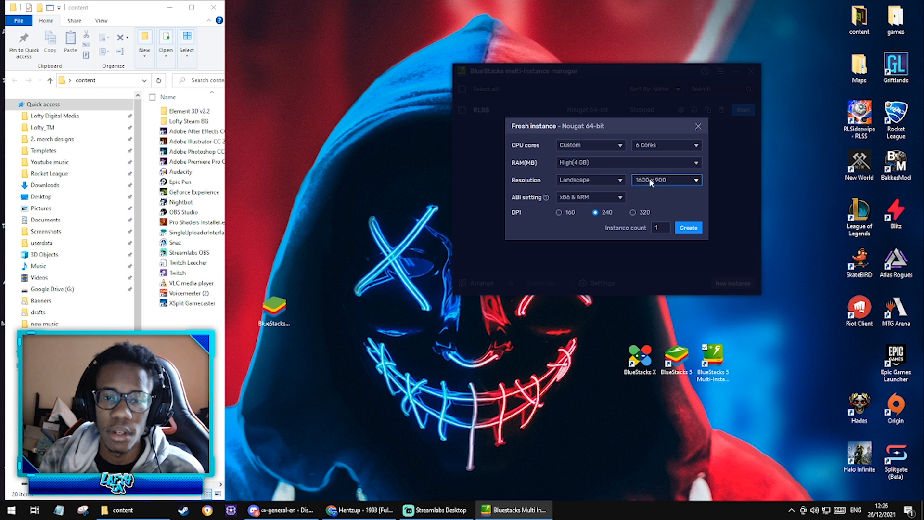
pyautogui.click(666, 180)
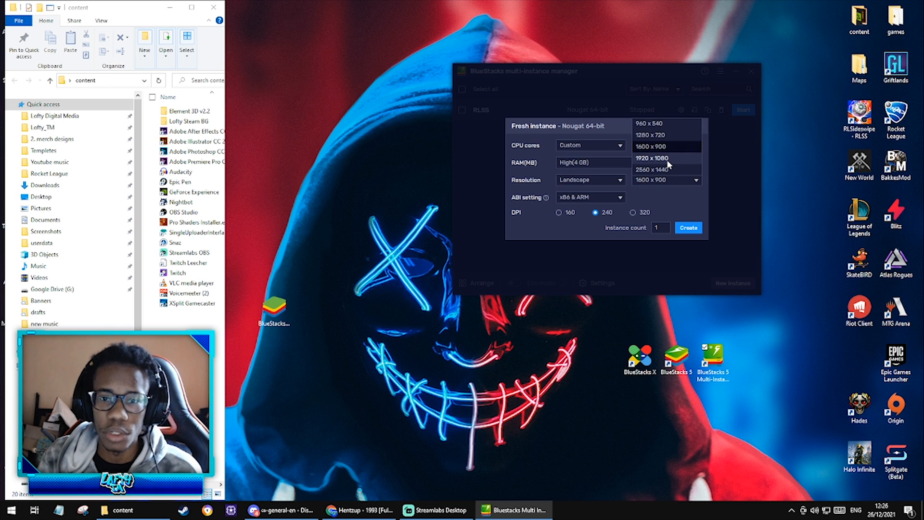
pyautogui.click(651, 158)
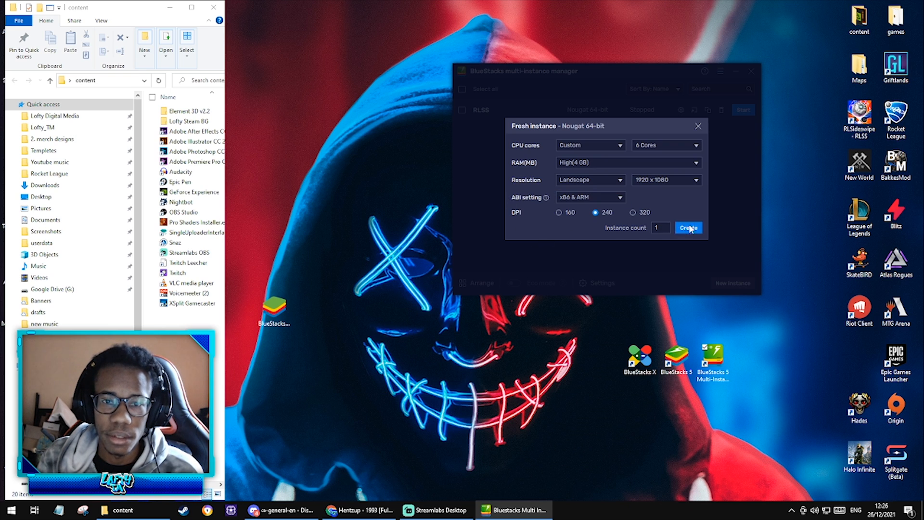
# - Create the Nougat 64-bit instance and start the new BlueStacks 2 row
pyautogui.click(688, 228)
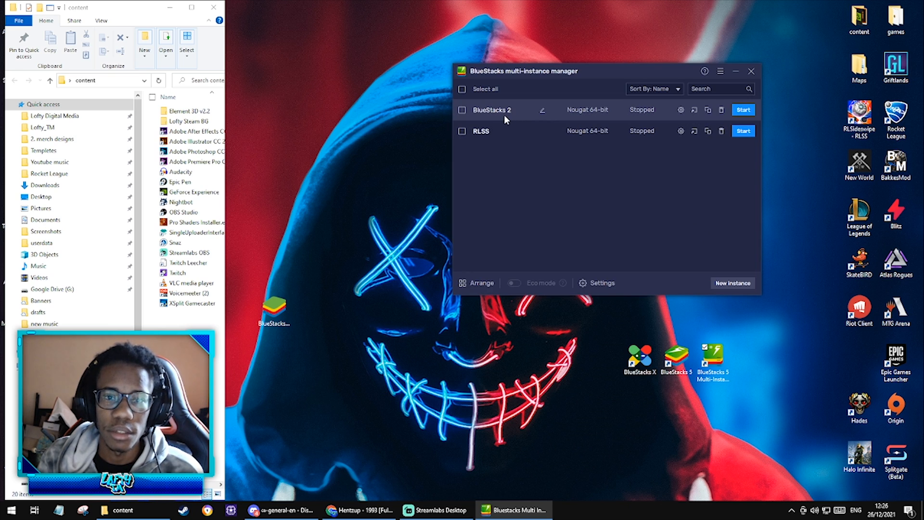
pyautogui.moveTo(538, 109)
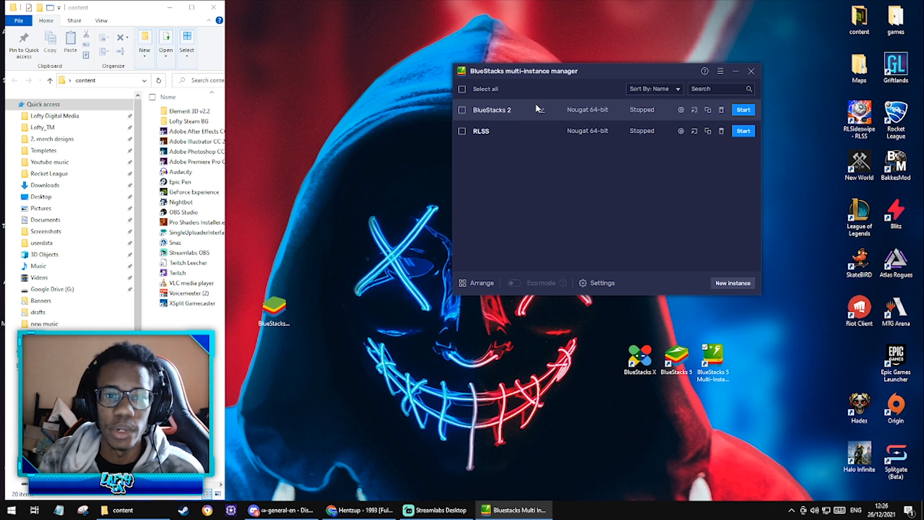
pyautogui.moveTo(542, 111)
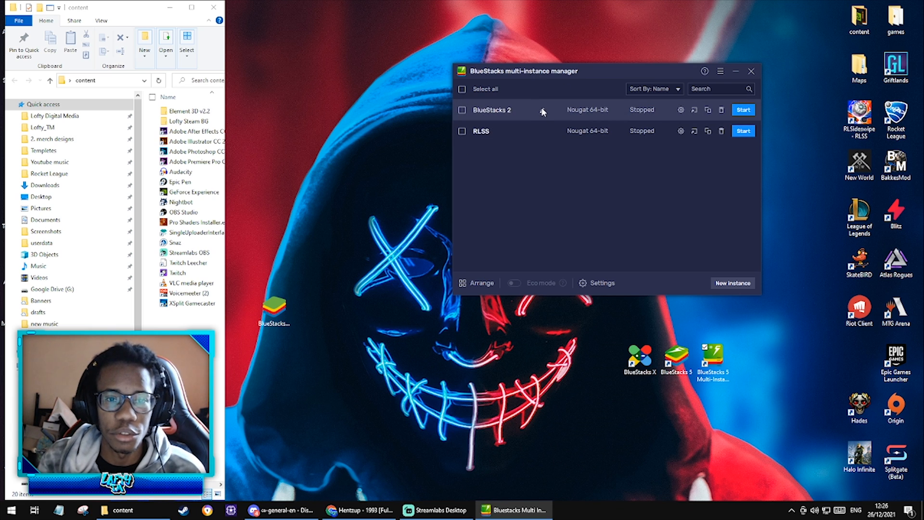
pyautogui.moveTo(541, 111)
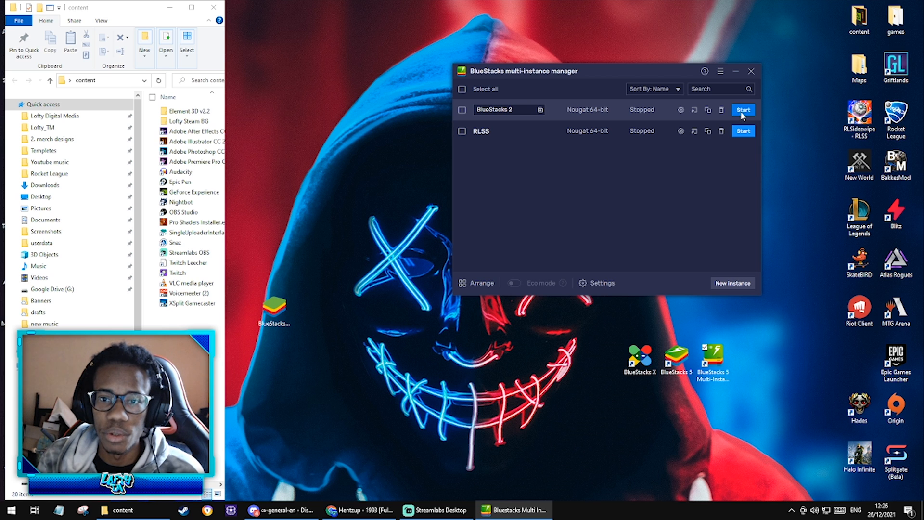
pyautogui.click(743, 110)
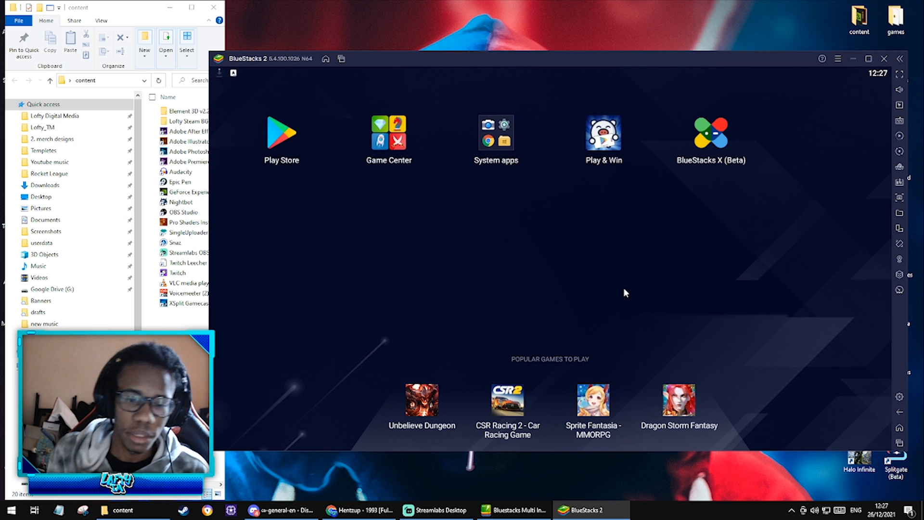
pyautogui.moveTo(411, 278)
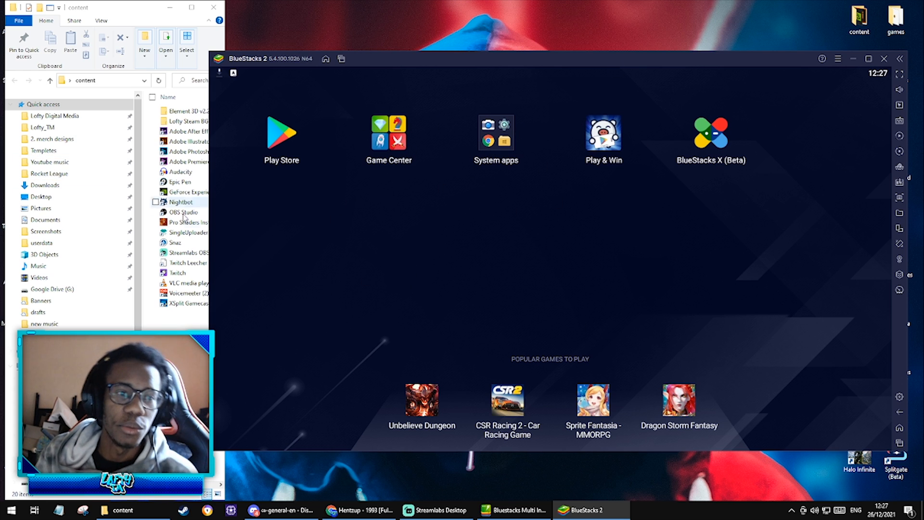
pyautogui.moveTo(893, 379)
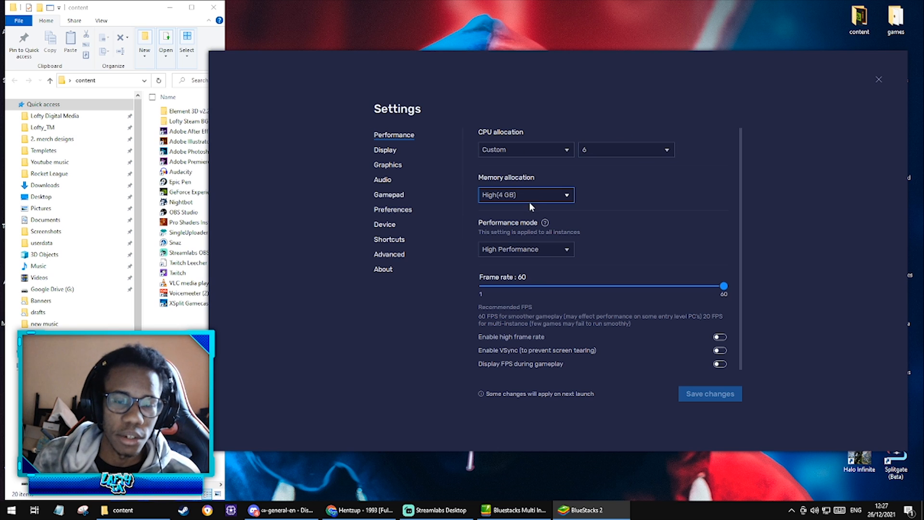
# - Set memory to Custom, trying 4000, 8000, 10000 and 16000 MB, then reopen the presets
pyautogui.click(524, 194)
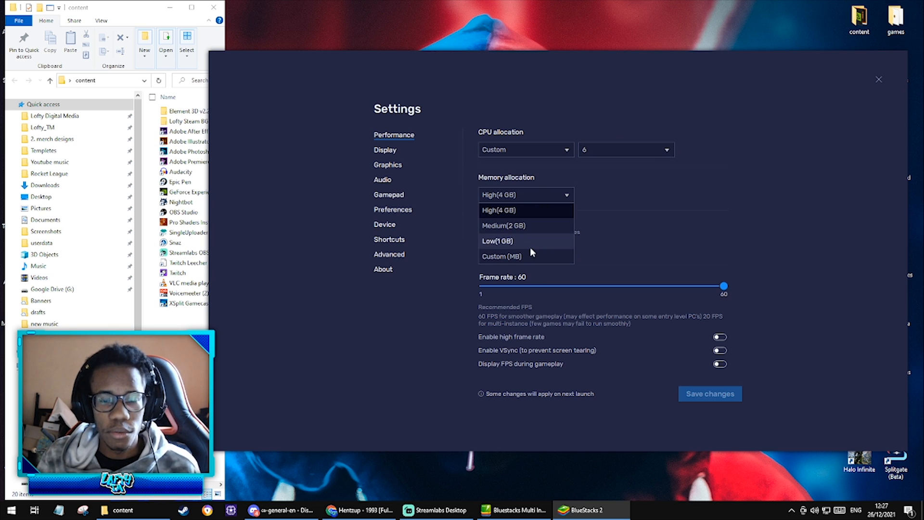
pyautogui.click(501, 255)
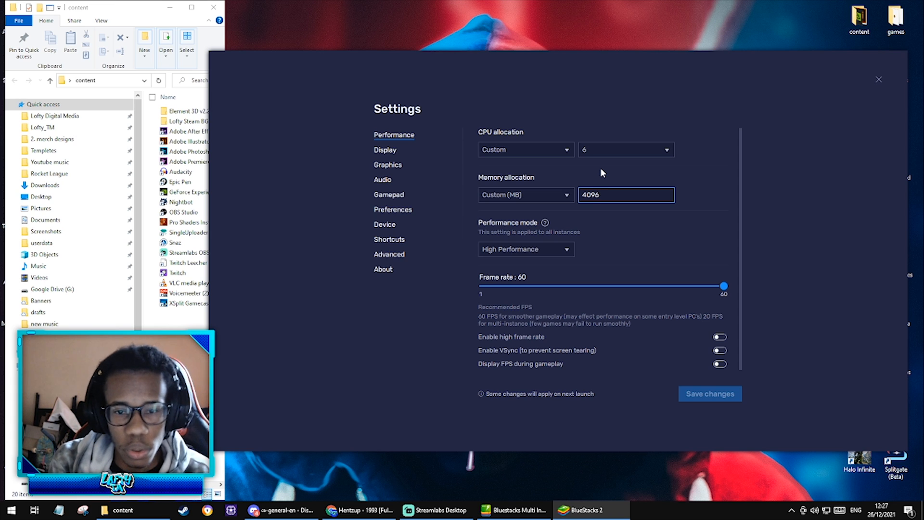
pyautogui.write('4000')
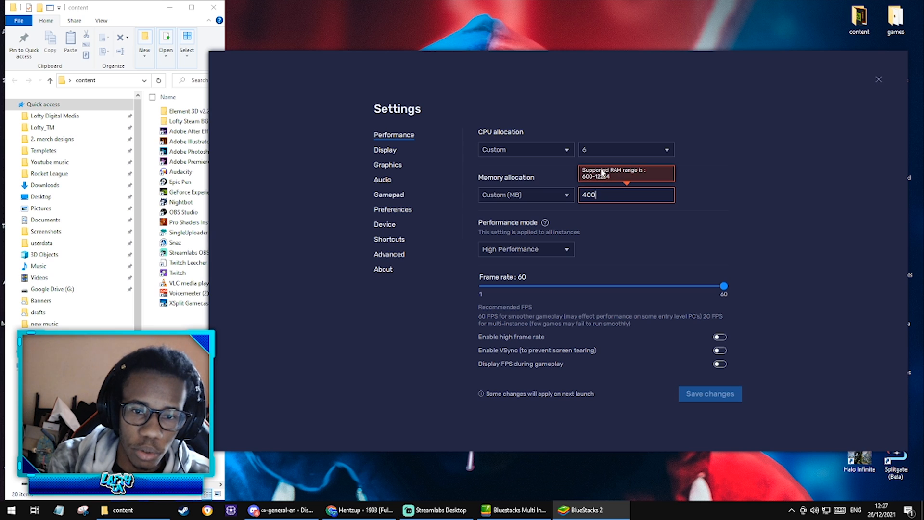
pyautogui.write('8000')
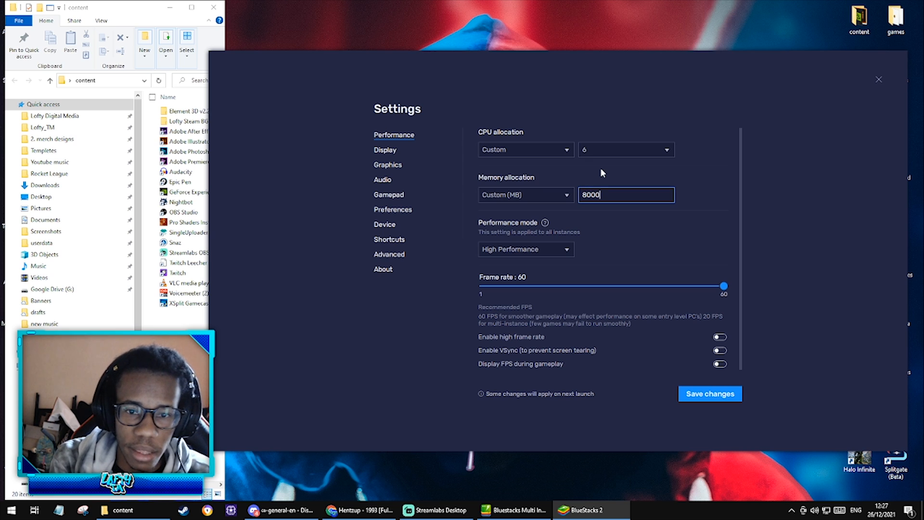
pyautogui.press('Backspace')
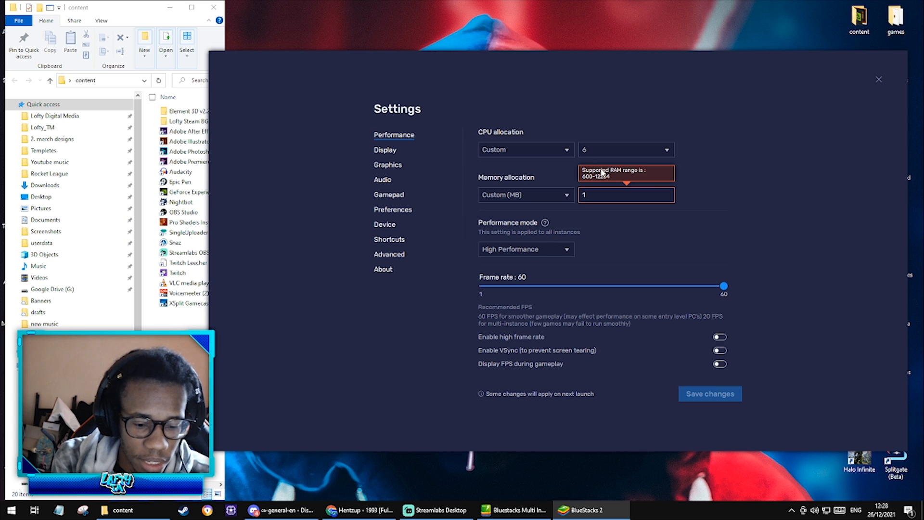
pyautogui.write('16000')
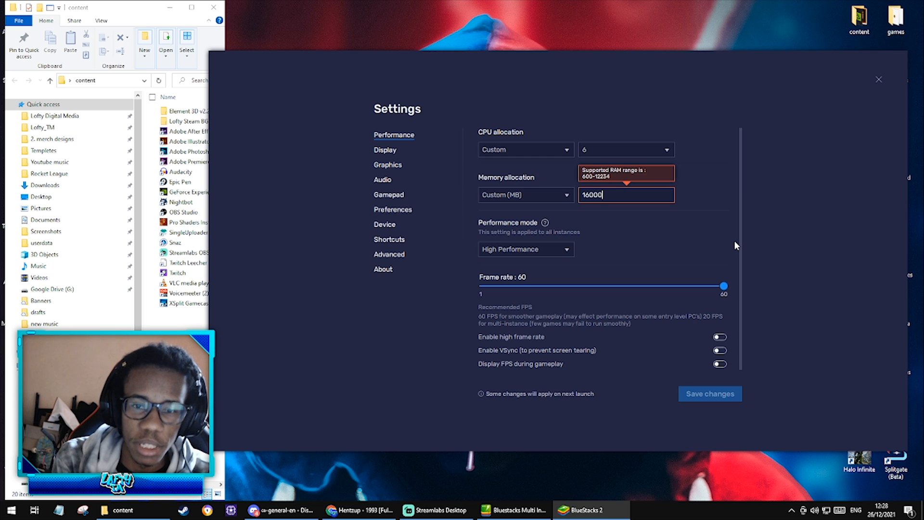
pyautogui.write('1000')
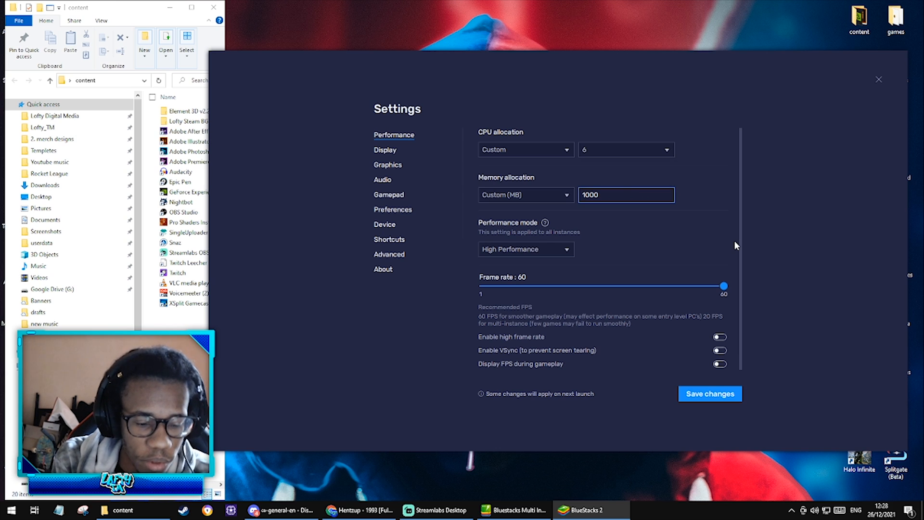
pyautogui.write('1200')
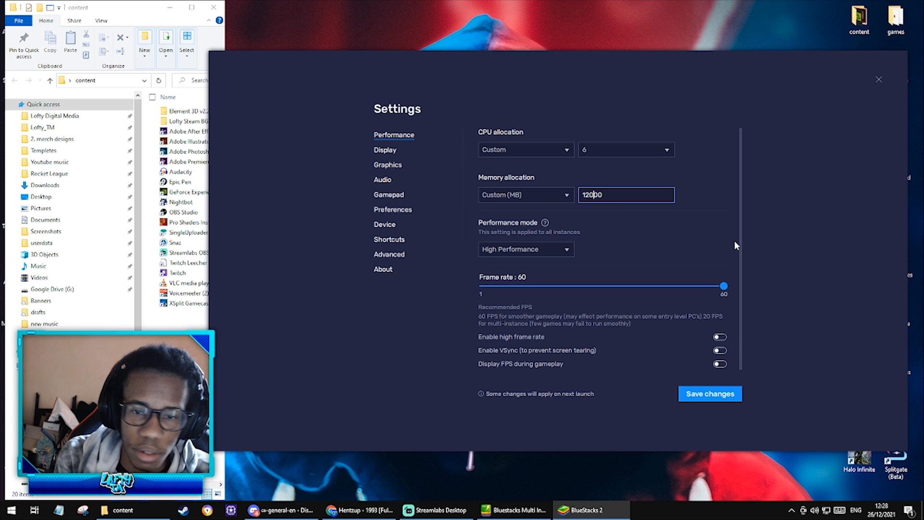
pyautogui.write('10000')
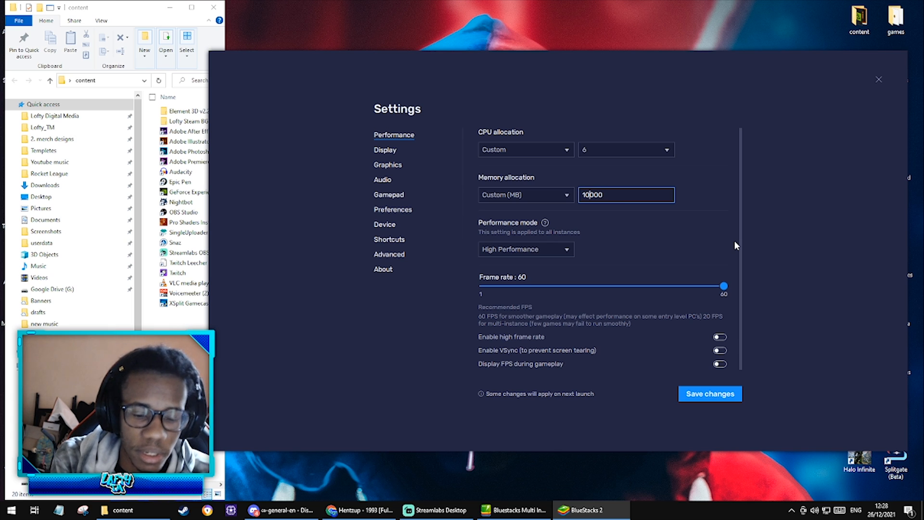
pyautogui.moveTo(682, 228)
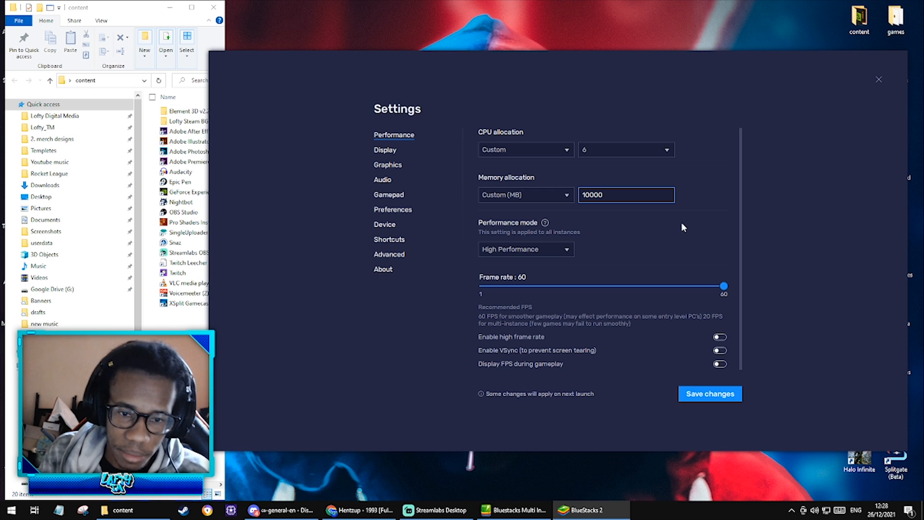
pyautogui.moveTo(615, 174)
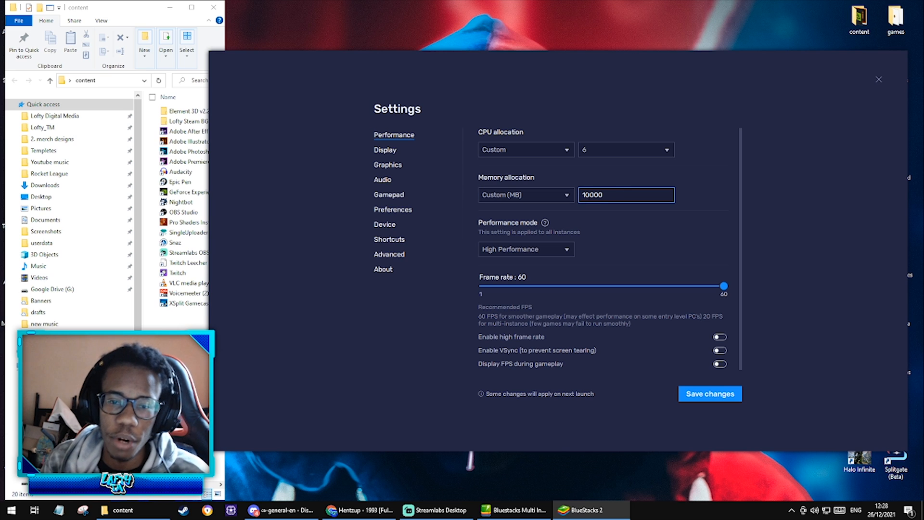
pyautogui.press('Backspace')
pyautogui.write('6')
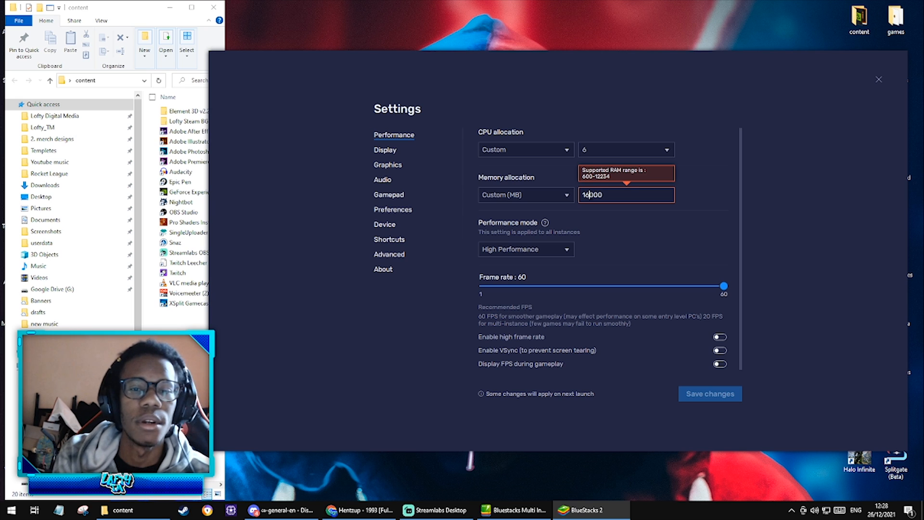
pyautogui.click(524, 194)
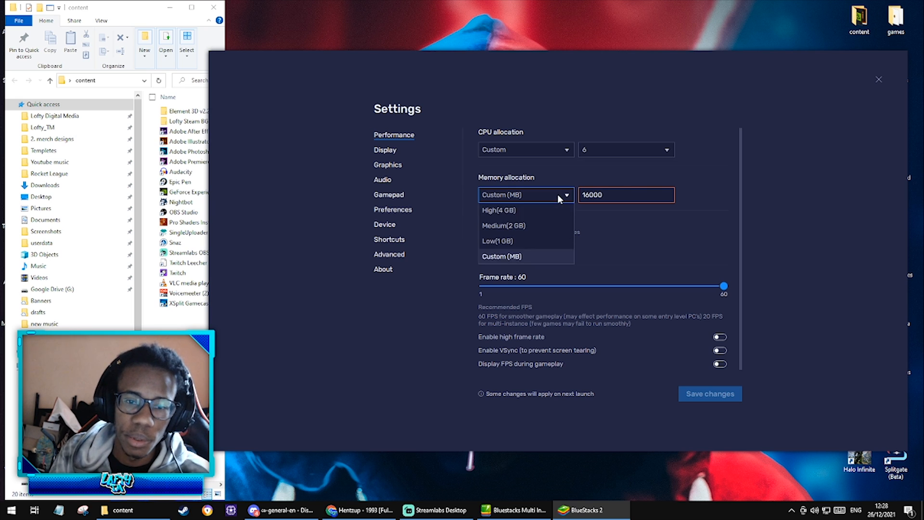
pyautogui.click(499, 210)
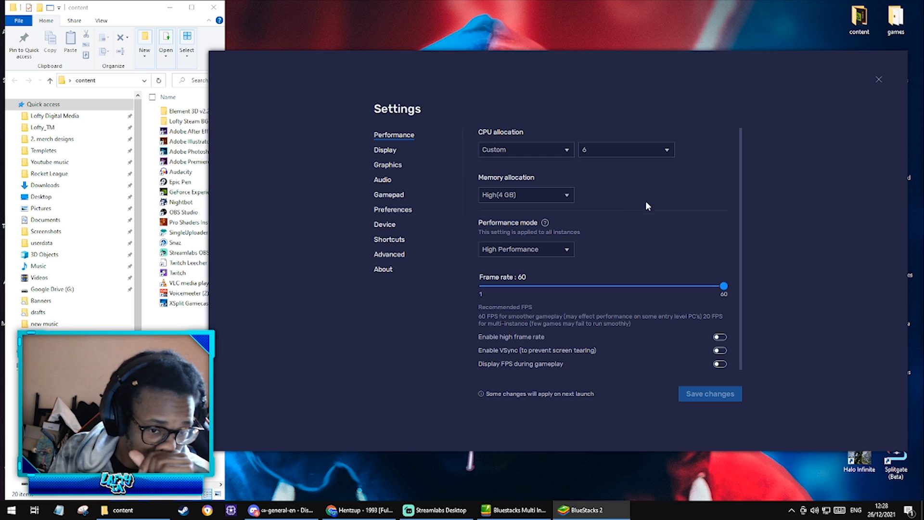
pyautogui.moveTo(654, 252)
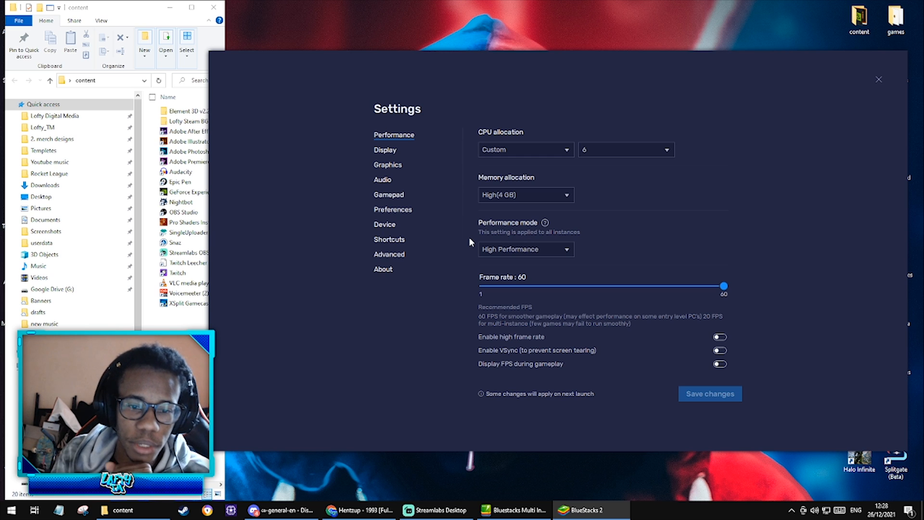
pyautogui.moveTo(628, 303)
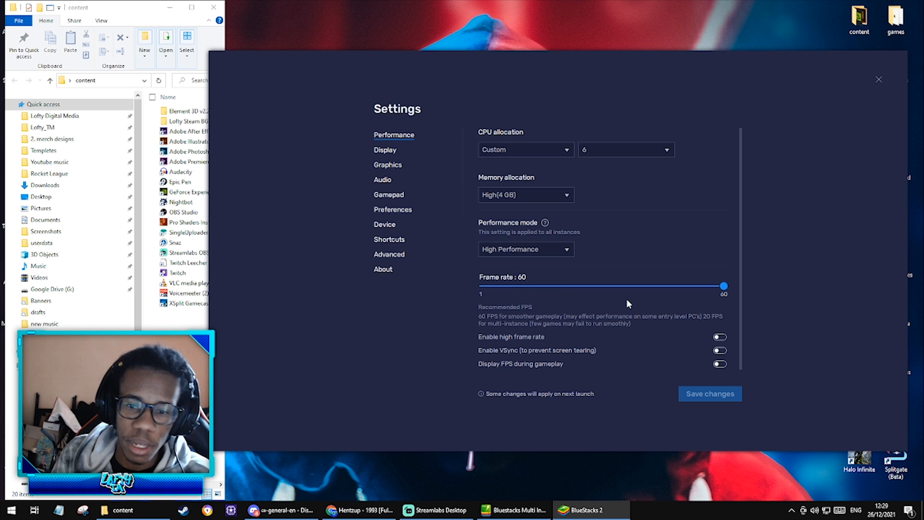
pyautogui.moveTo(551, 297)
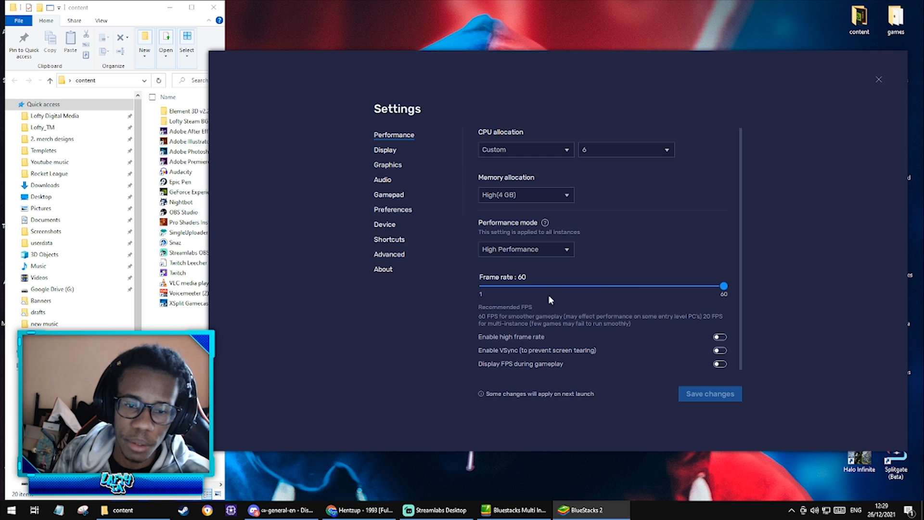
pyautogui.moveTo(726, 301)
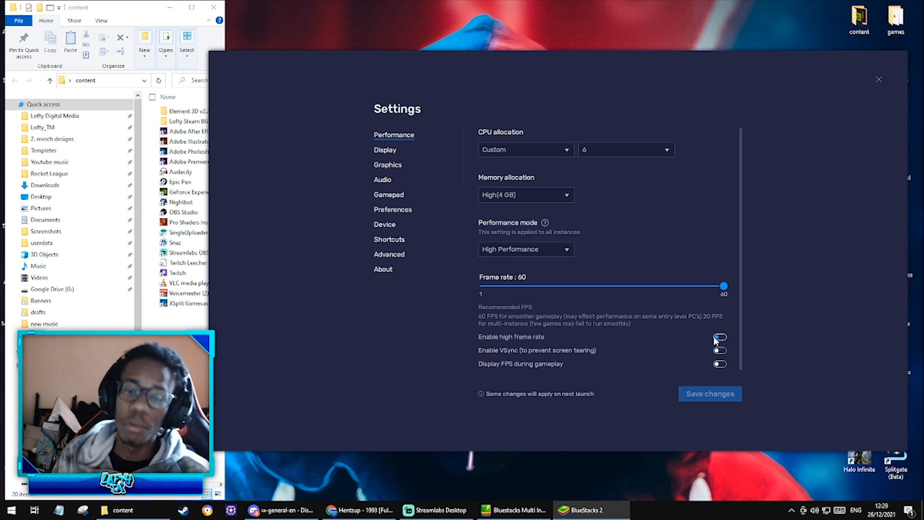
pyautogui.moveTo(465, 361)
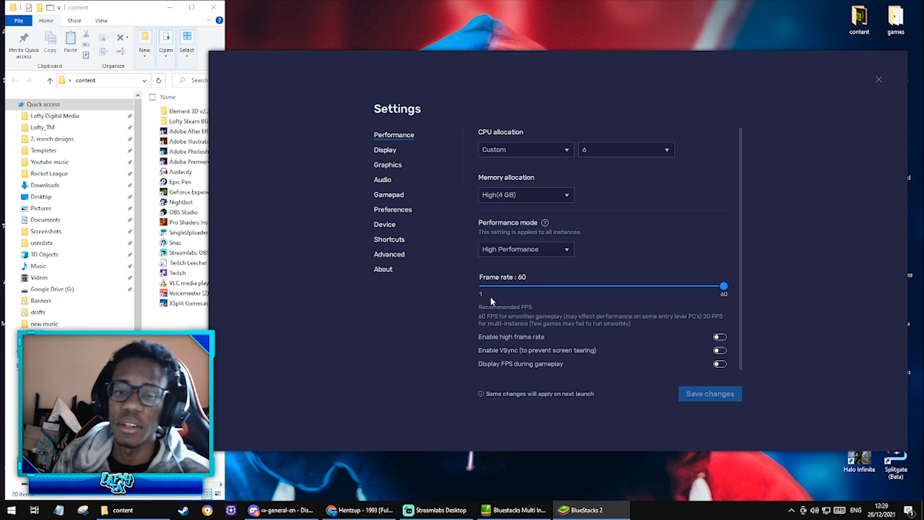
pyautogui.moveTo(505, 302)
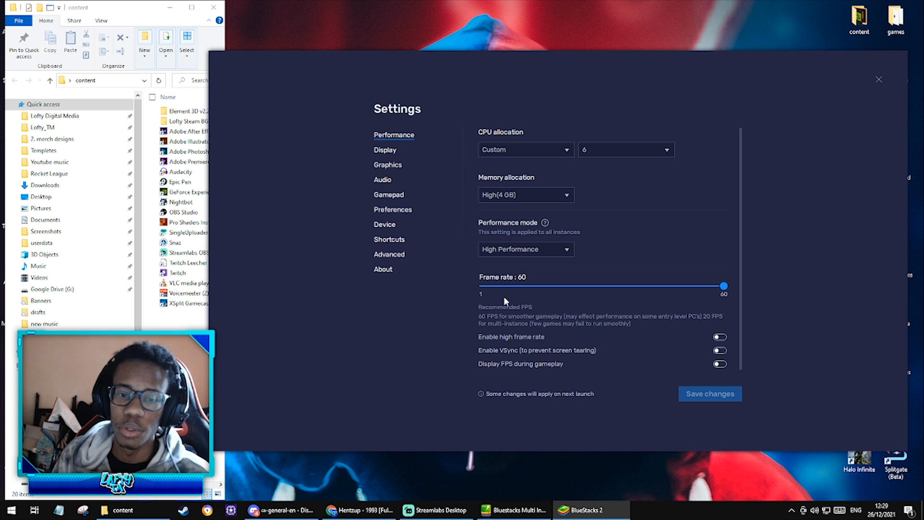
pyautogui.moveTo(603, 328)
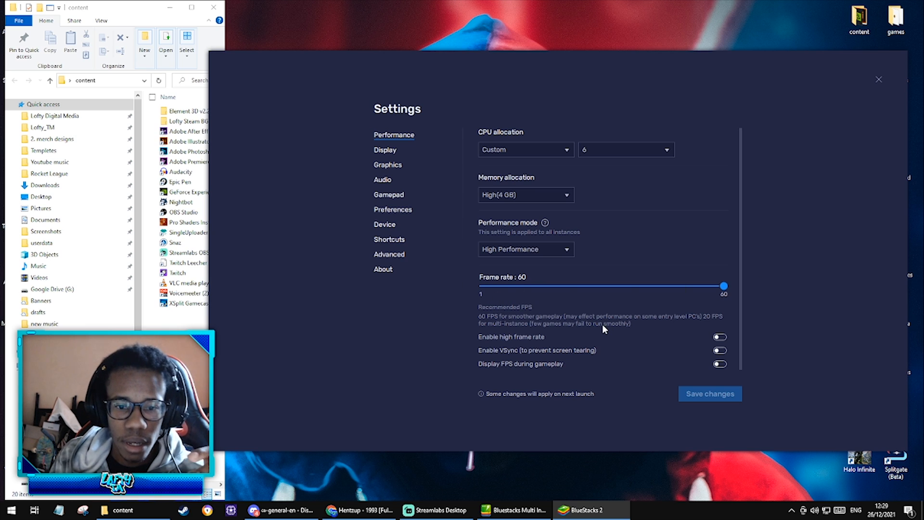
pyautogui.moveTo(646, 351)
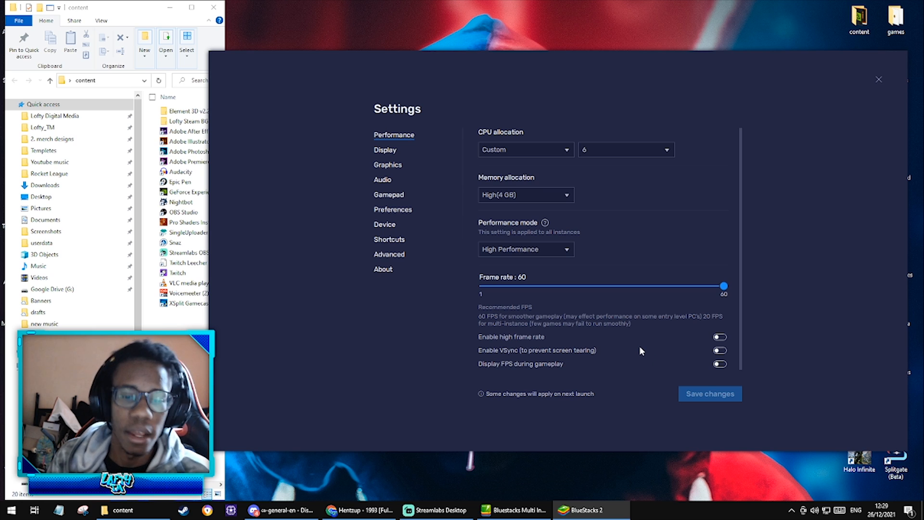
pyautogui.moveTo(608, 103)
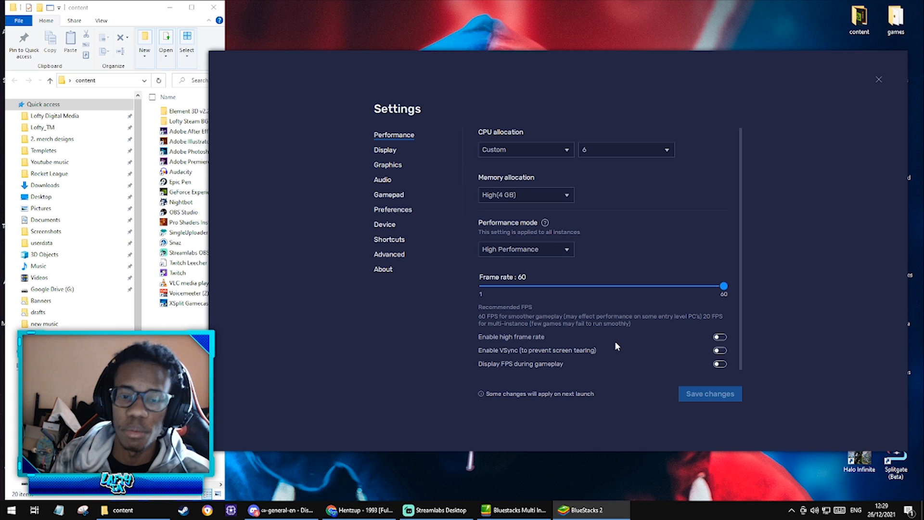
pyautogui.moveTo(659, 346)
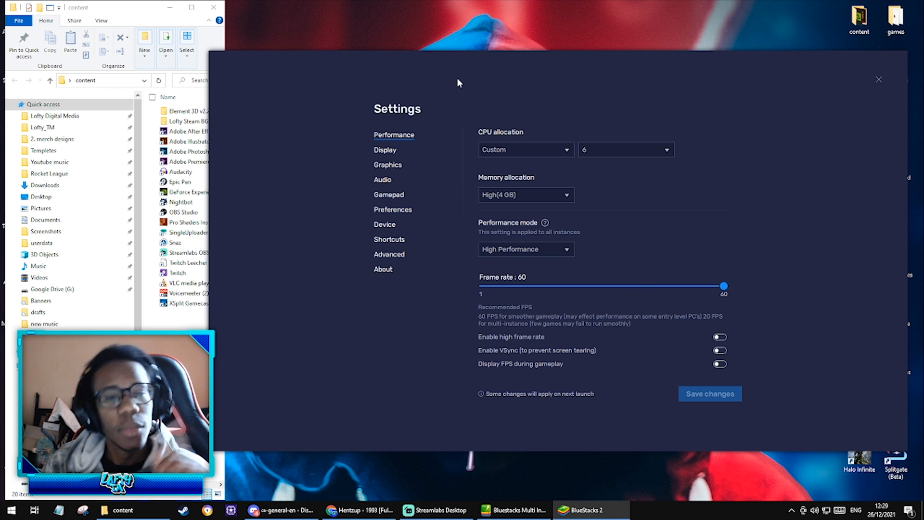
pyautogui.moveTo(406, 123)
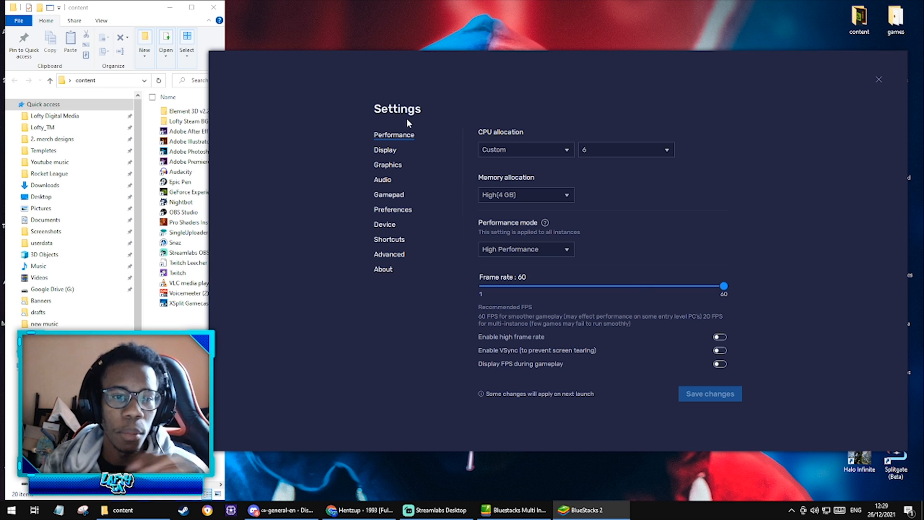
# - Review the renderer settings, then view the Samsung Galaxy S20 Ultra profile and TESCO provider
pyautogui.click(387, 165)
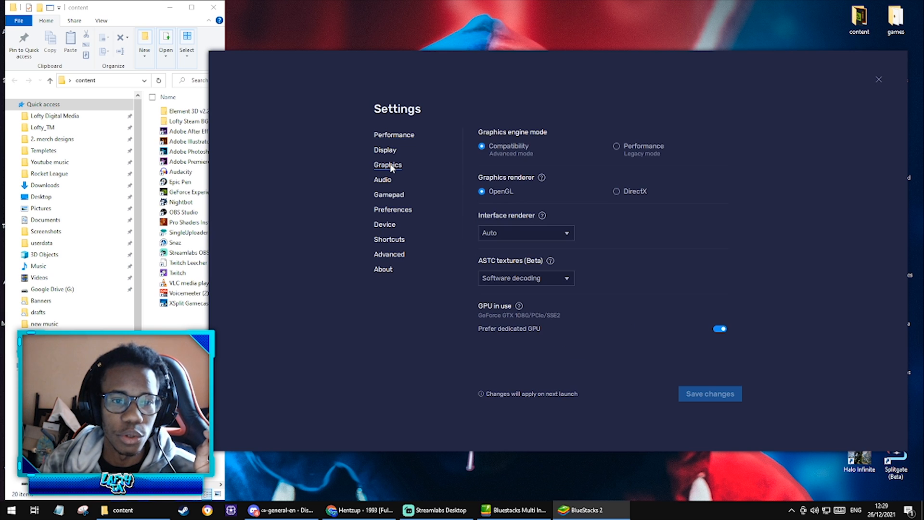
pyautogui.moveTo(592, 126)
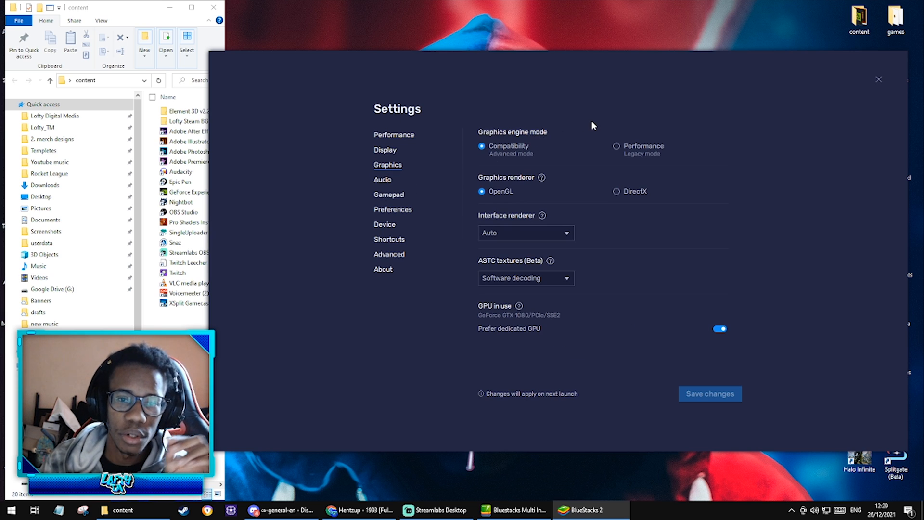
pyautogui.moveTo(619, 153)
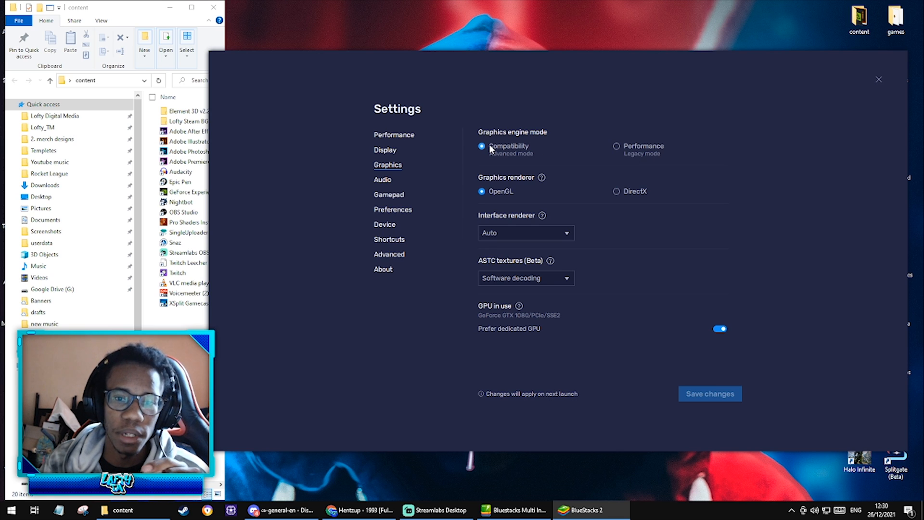
pyautogui.moveTo(620, 197)
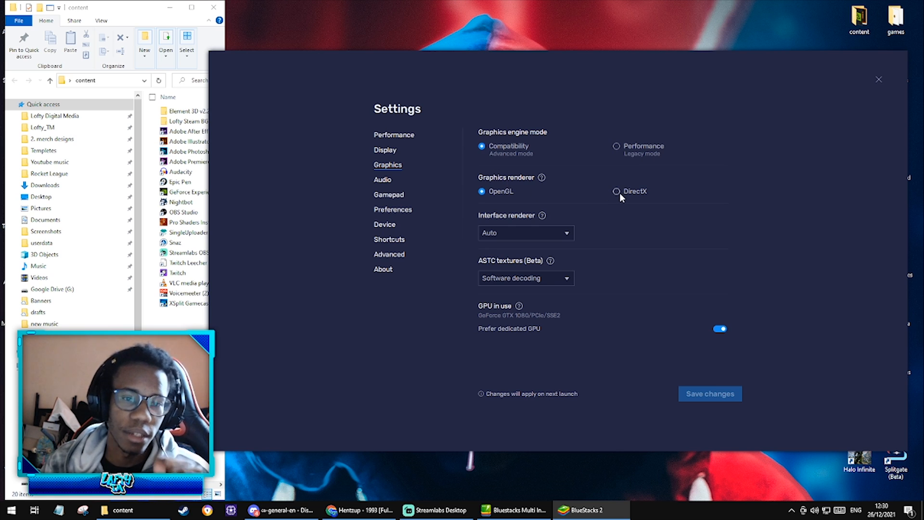
pyautogui.moveTo(485, 196)
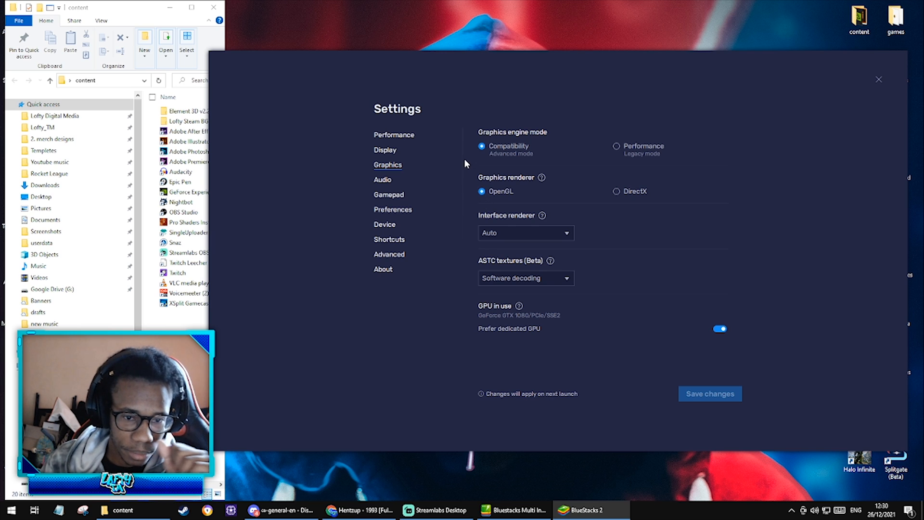
pyautogui.moveTo(490, 320)
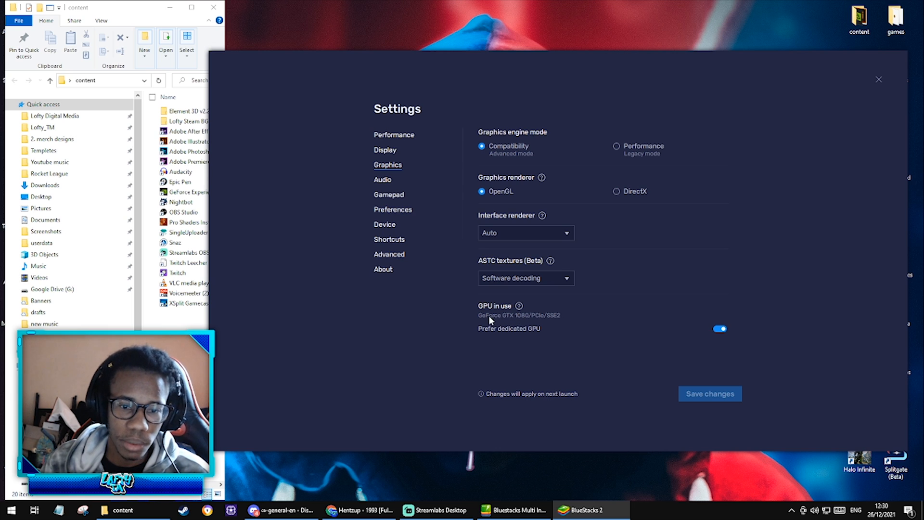
pyautogui.moveTo(340, 216)
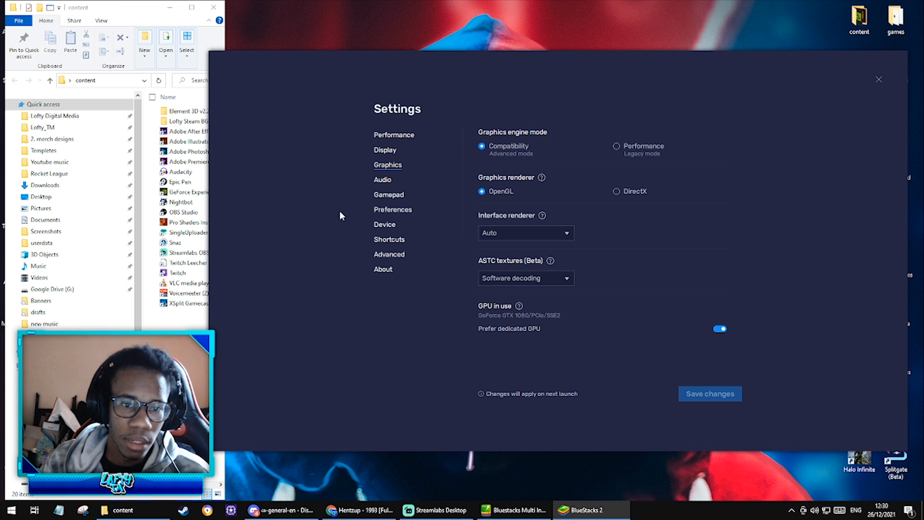
pyautogui.moveTo(380, 214)
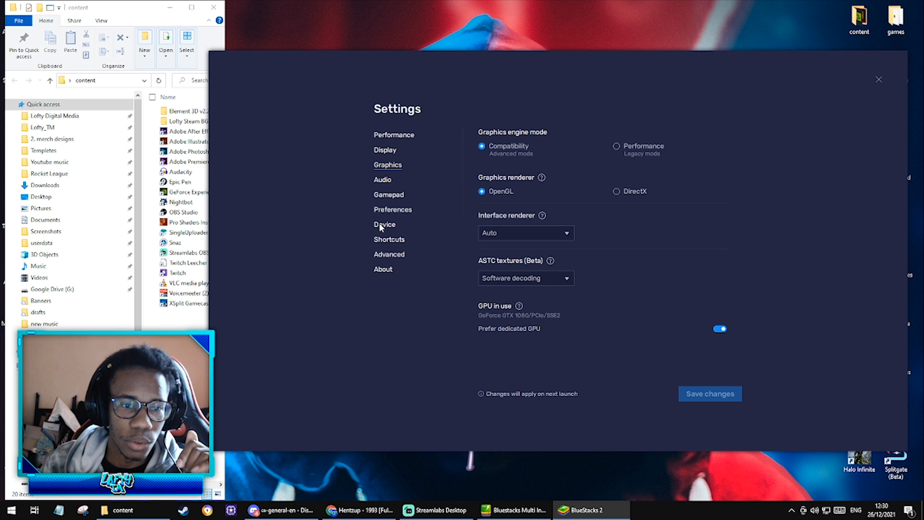
pyautogui.click(384, 224)
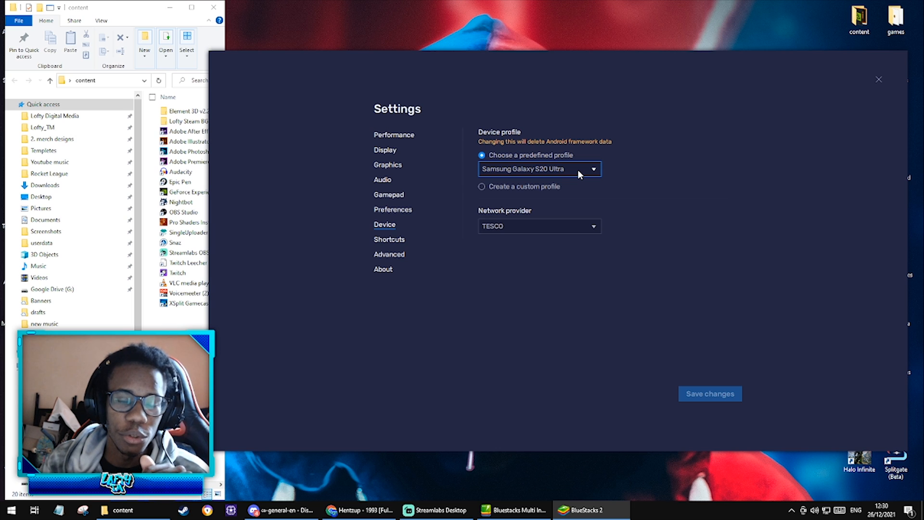
pyautogui.moveTo(538, 176)
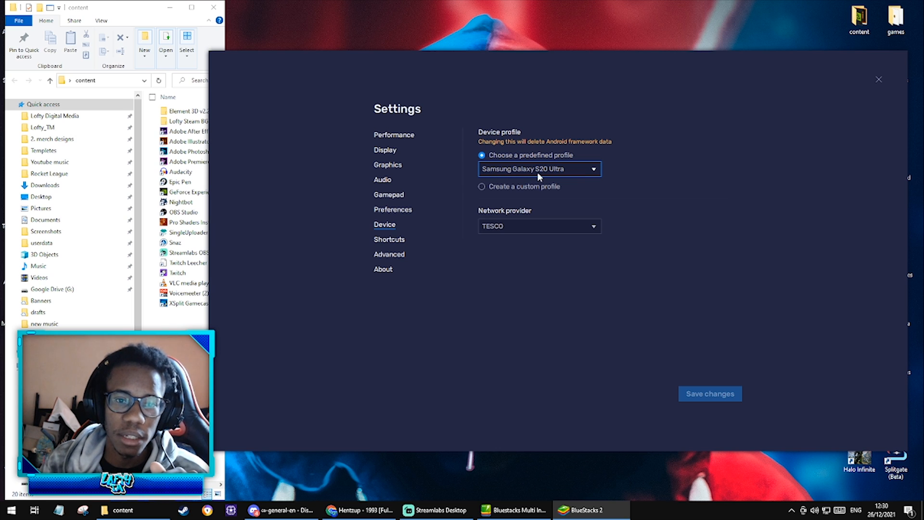
pyautogui.moveTo(569, 178)
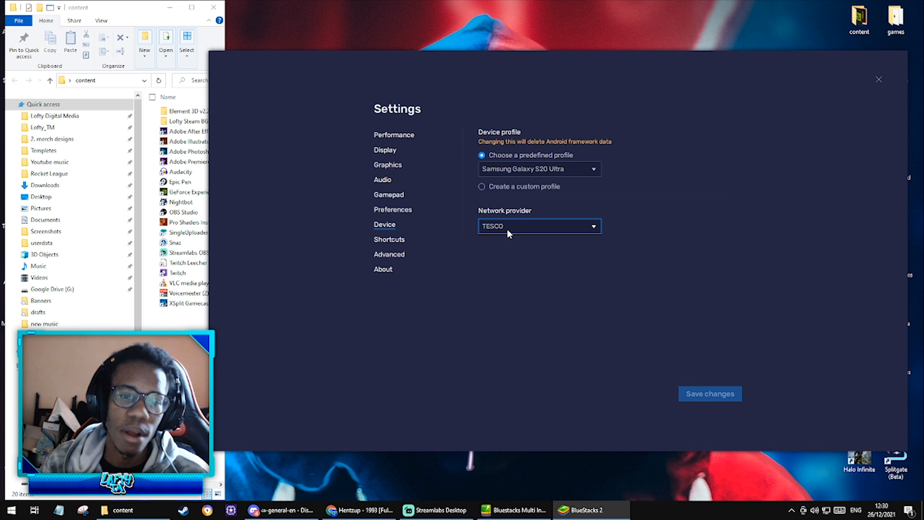
pyautogui.click(539, 226)
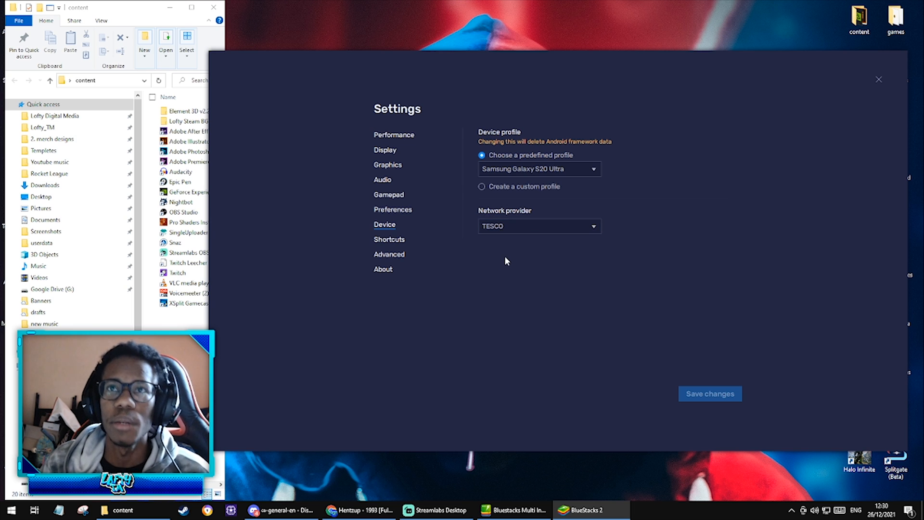
pyautogui.moveTo(423, 216)
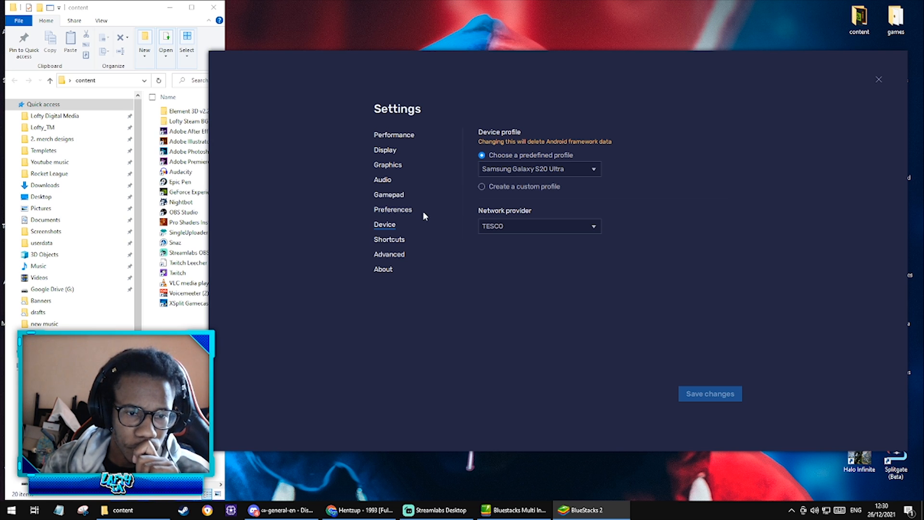
pyautogui.moveTo(411, 175)
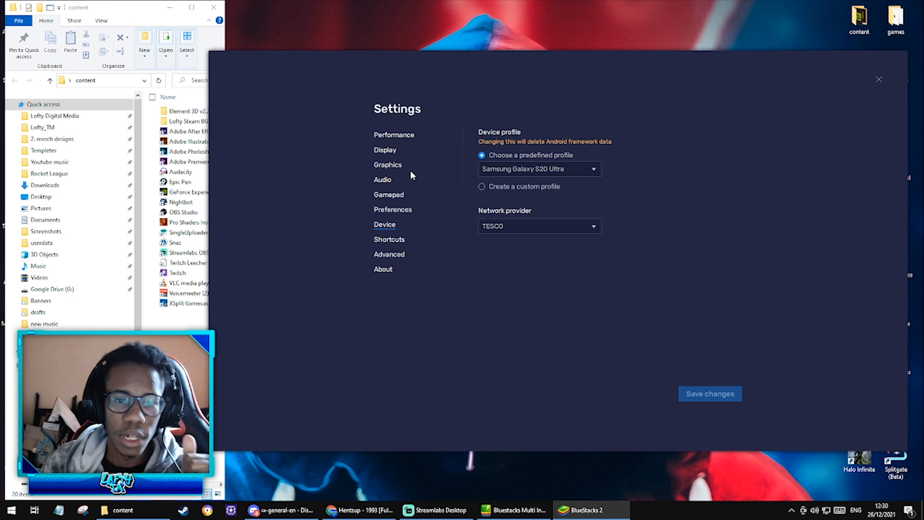
pyautogui.moveTo(388, 194)
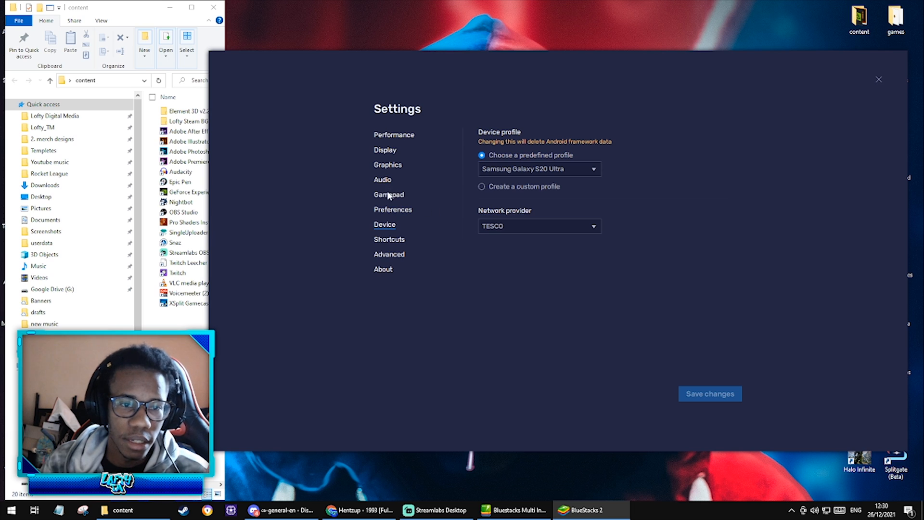
pyautogui.moveTo(704, 383)
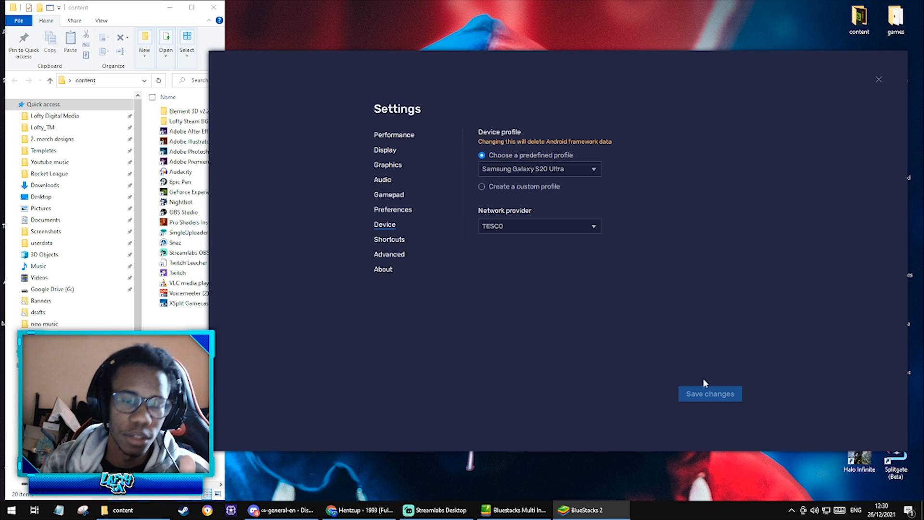
pyautogui.moveTo(386, 194)
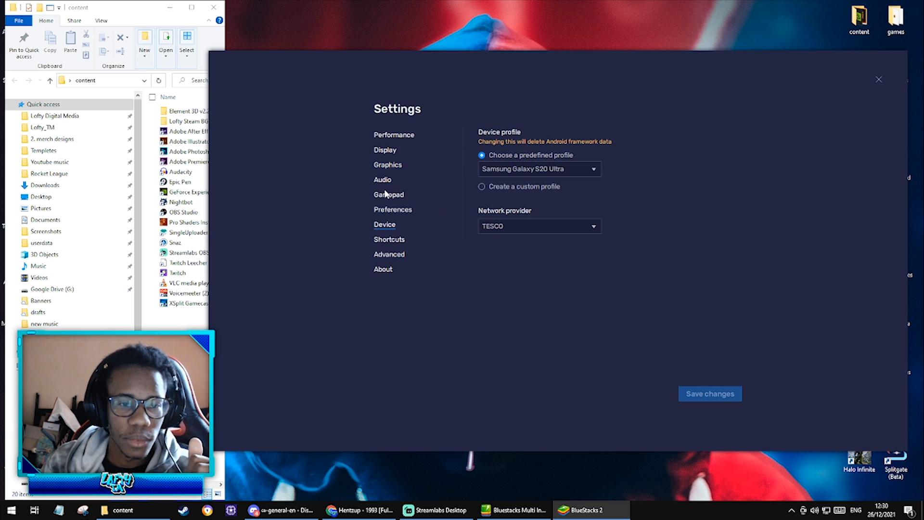
# - Save the gamepad settings with gamepad detection and direct game access enabled
pyautogui.click(388, 195)
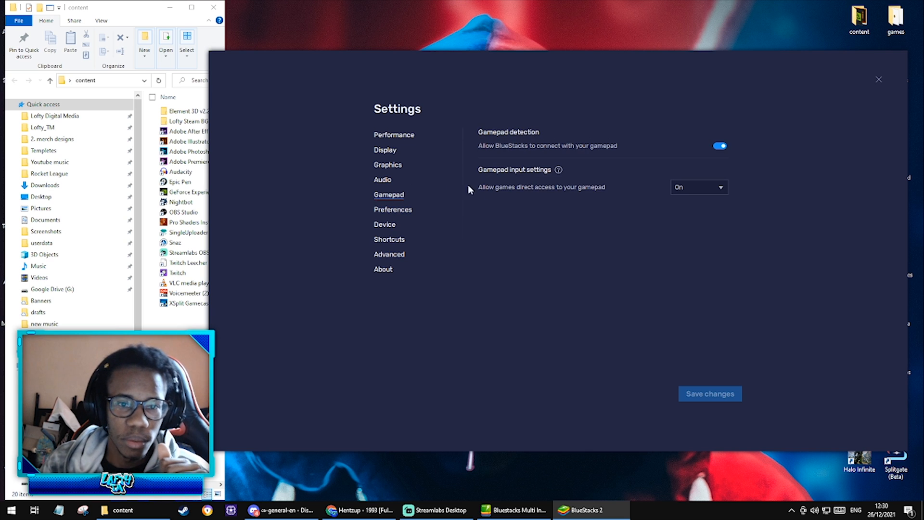
pyautogui.moveTo(727, 156)
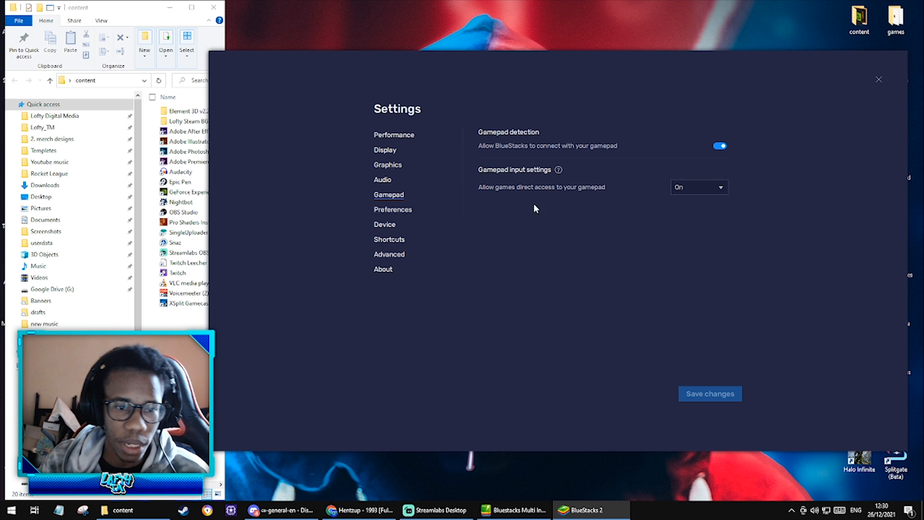
pyautogui.moveTo(480, 261)
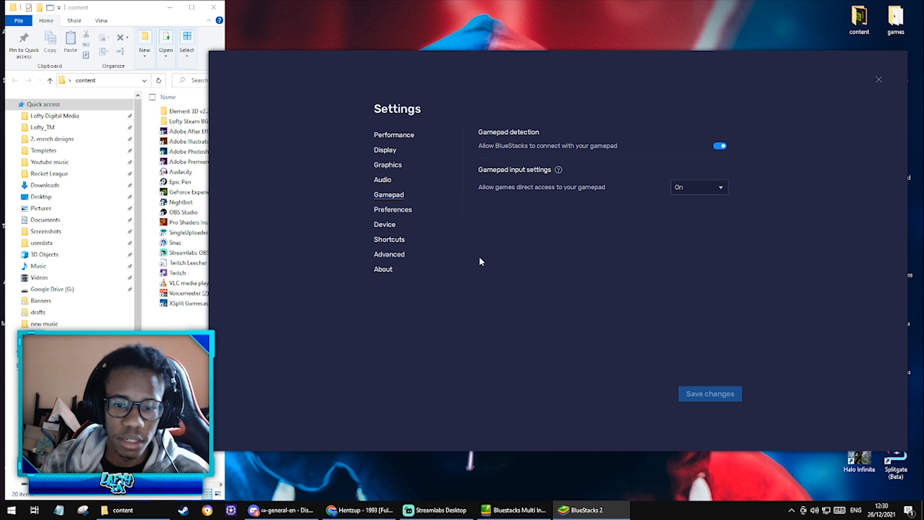
pyautogui.moveTo(407, 145)
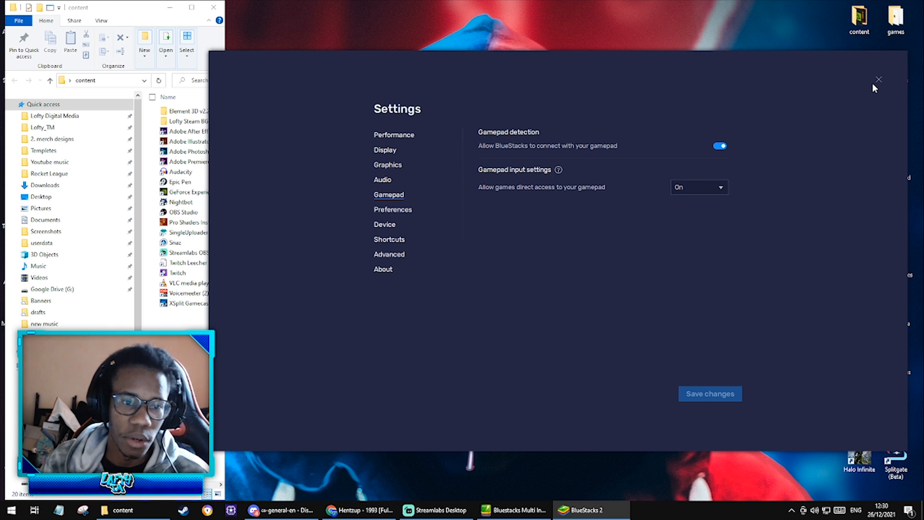
pyautogui.click(393, 135)
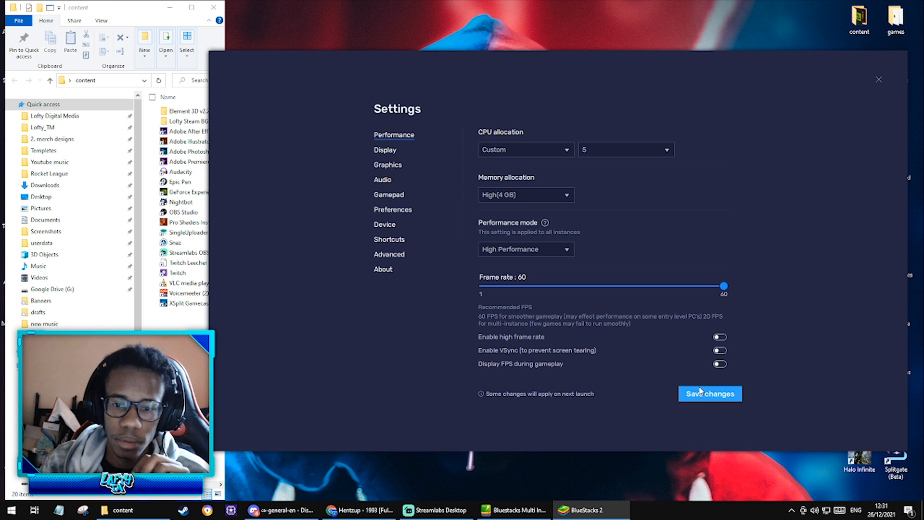
pyautogui.click(709, 394)
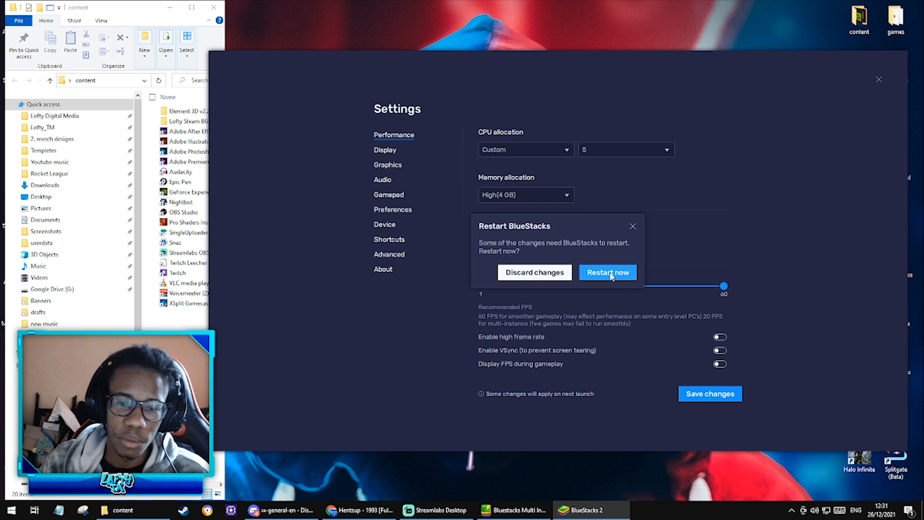
pyautogui.moveTo(685, 189)
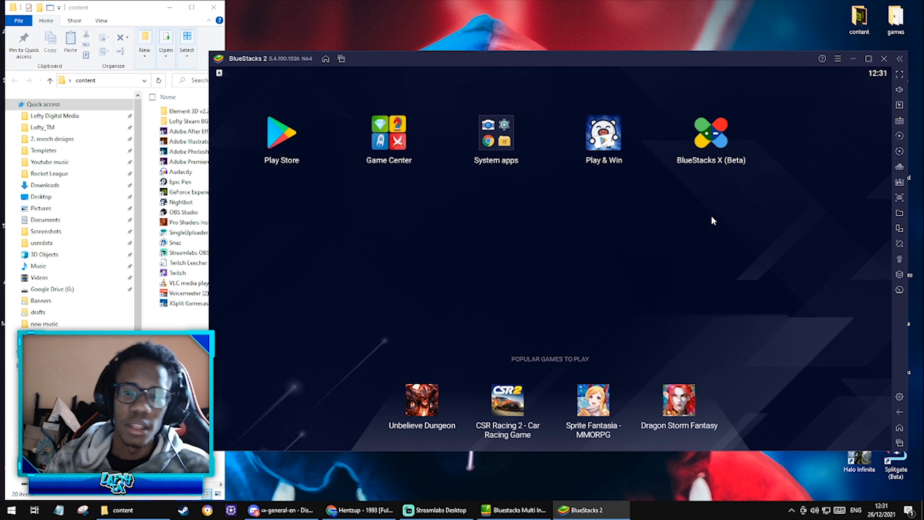
pyautogui.moveTo(536, 240)
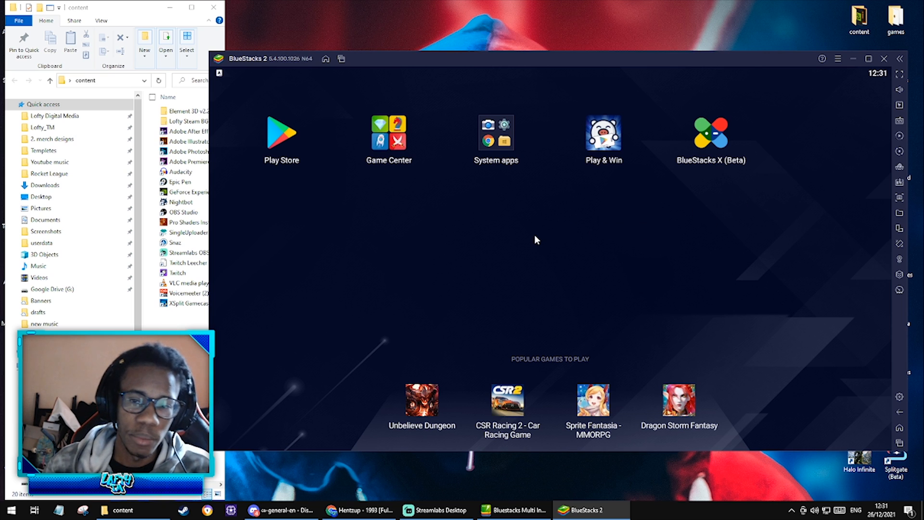
pyautogui.moveTo(281, 133)
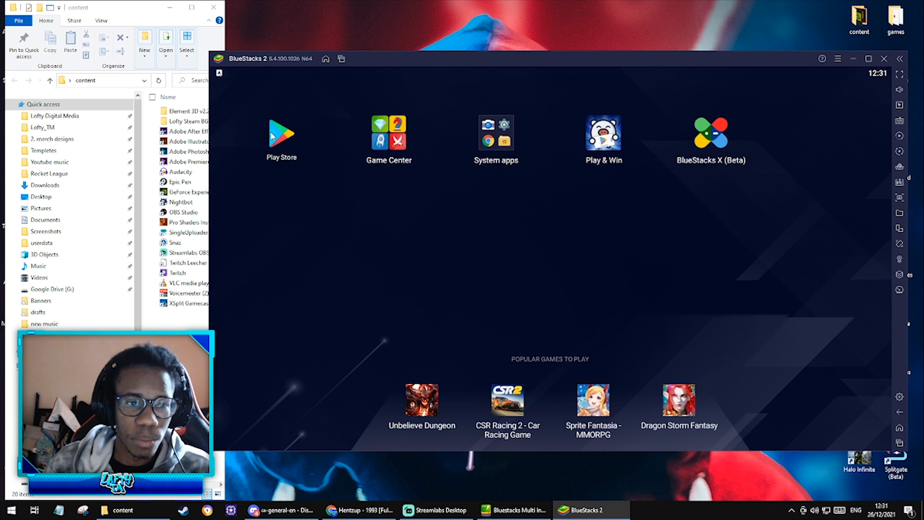
# - Launch the Play Store from the BlueStacks home screen
pyautogui.click(281, 132)
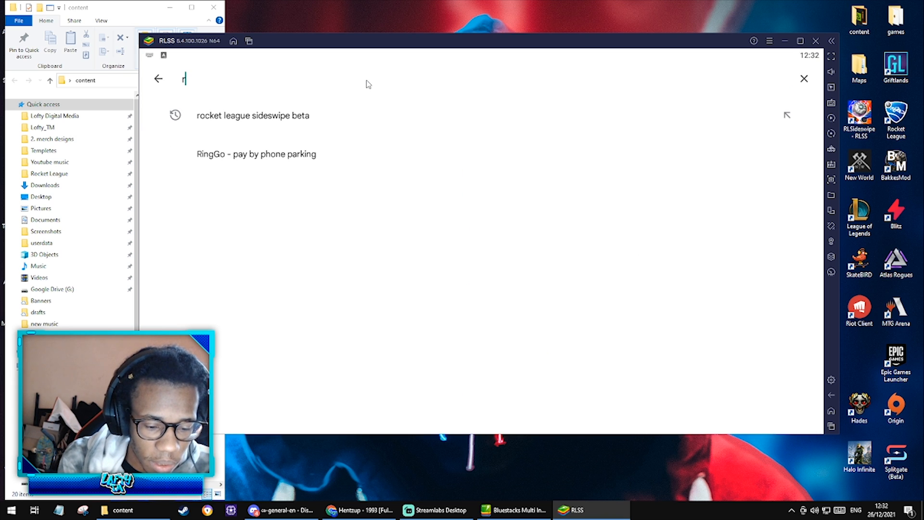
# - Search 'rocket league sideswipe beta', open its store listing, and press Play
pyautogui.write('rocke')
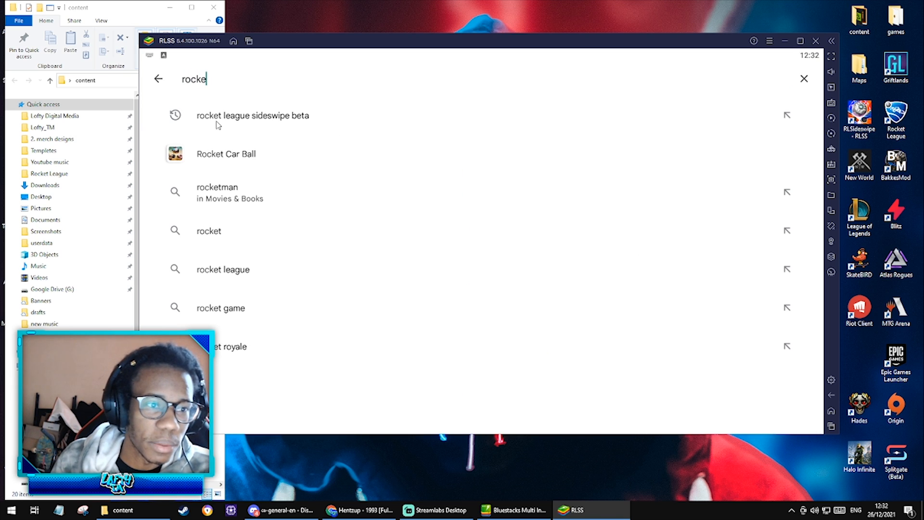
pyautogui.click(252, 115)
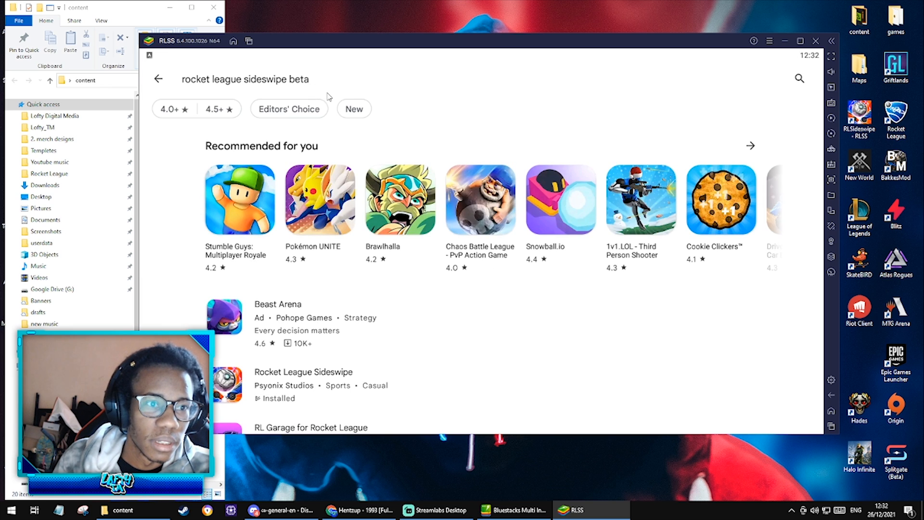
pyautogui.click(244, 79)
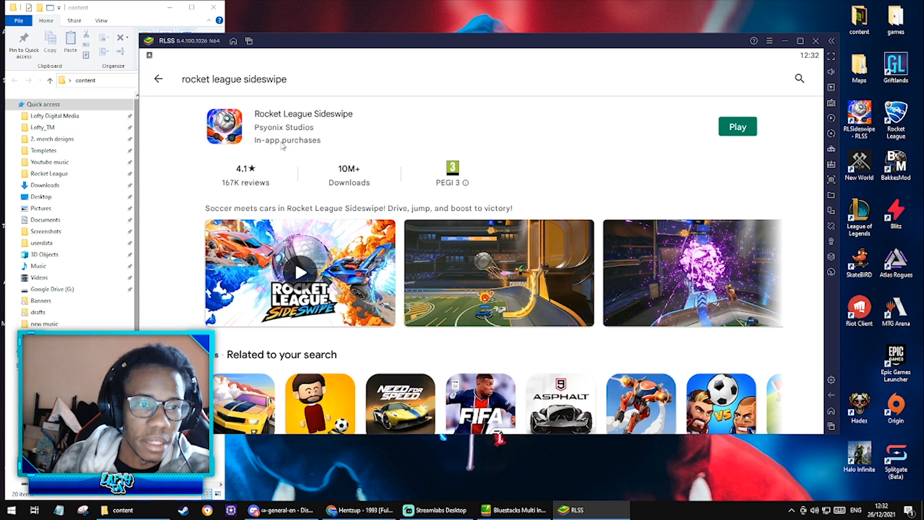
pyautogui.moveTo(623, 123)
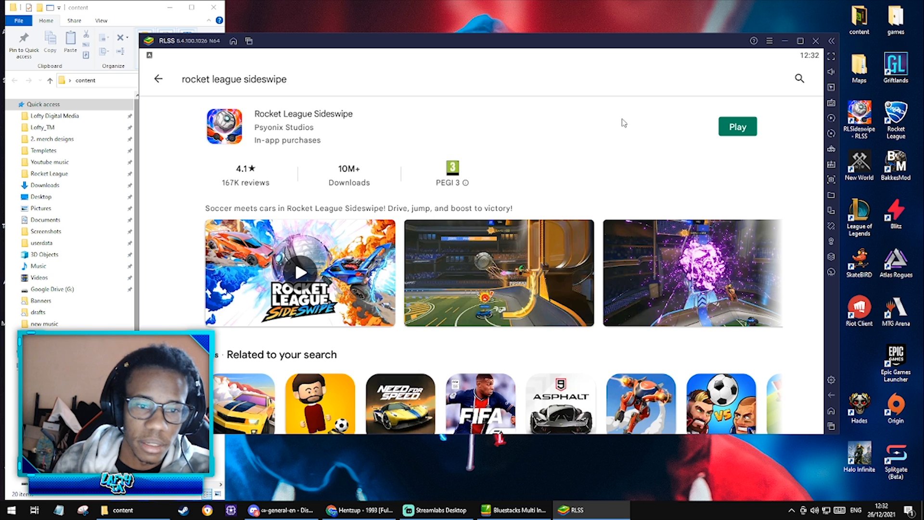
pyautogui.moveTo(739, 129)
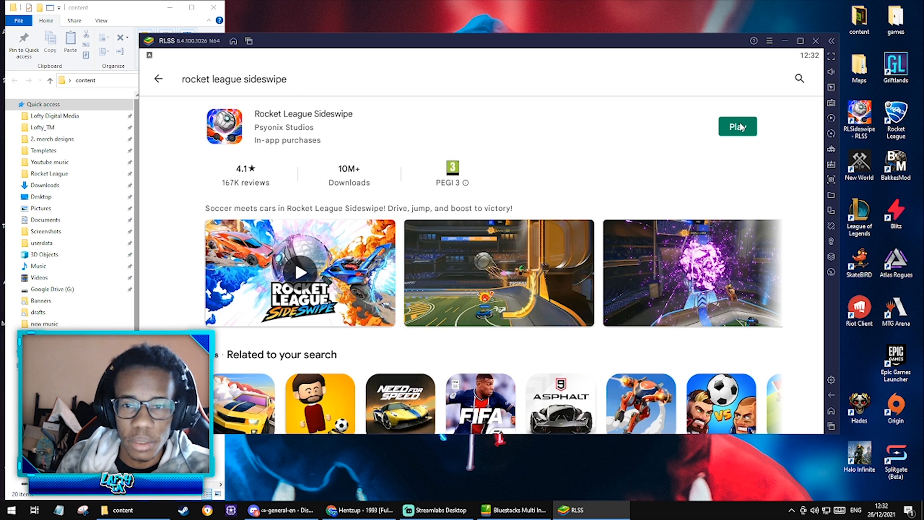
pyautogui.moveTo(615, 163)
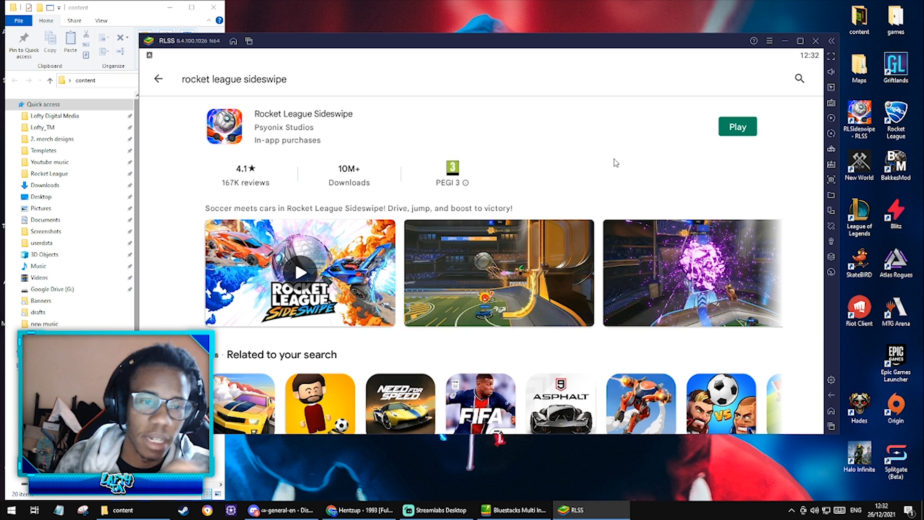
pyautogui.moveTo(641, 157)
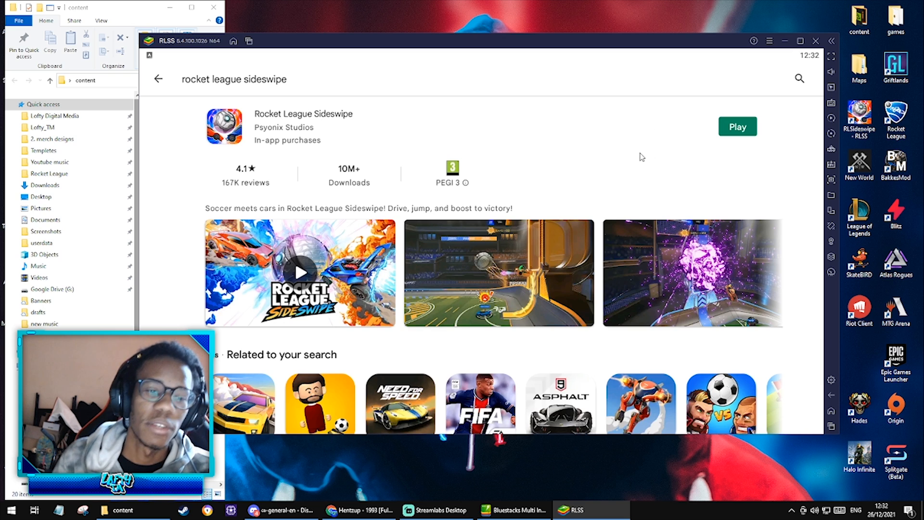
pyautogui.moveTo(669, 119)
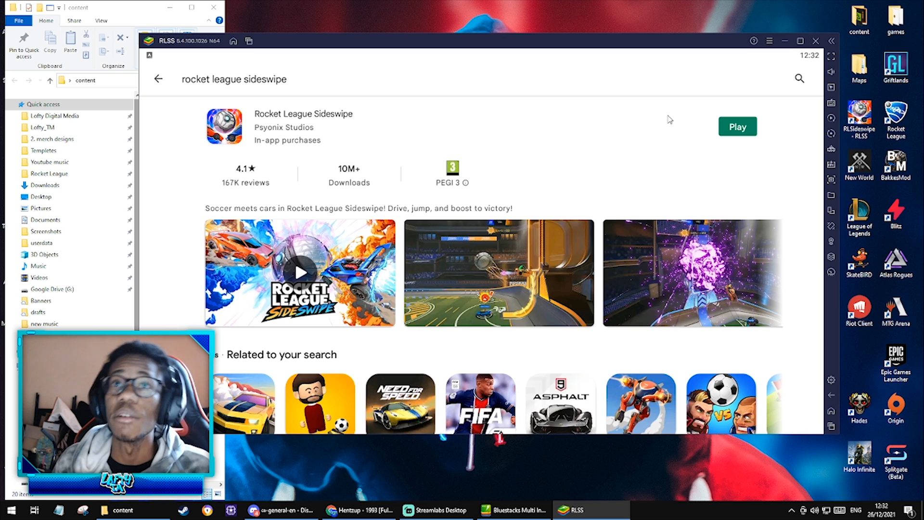
pyautogui.moveTo(612, 148)
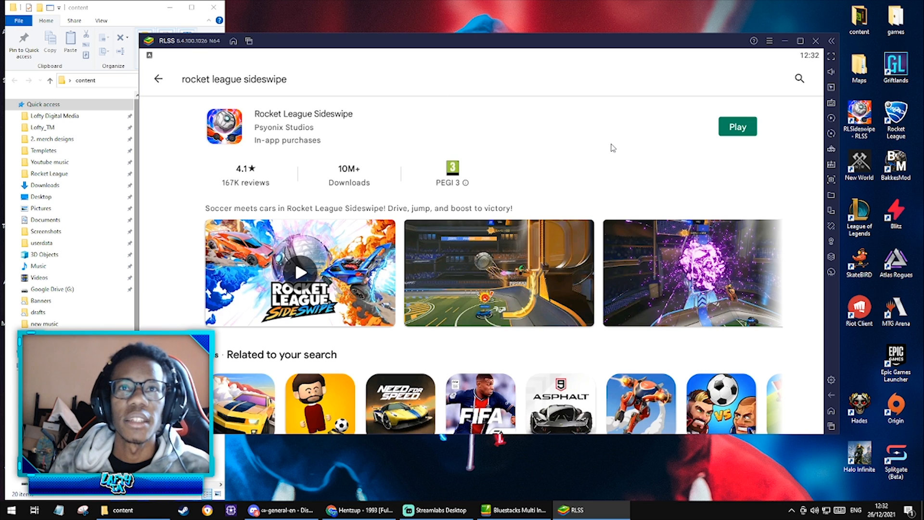
pyautogui.moveTo(776, 149)
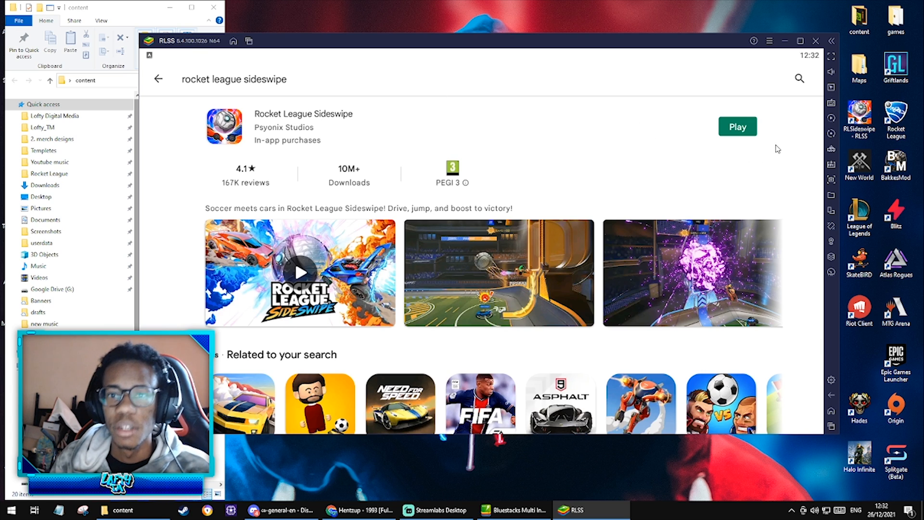
pyautogui.moveTo(736, 107)
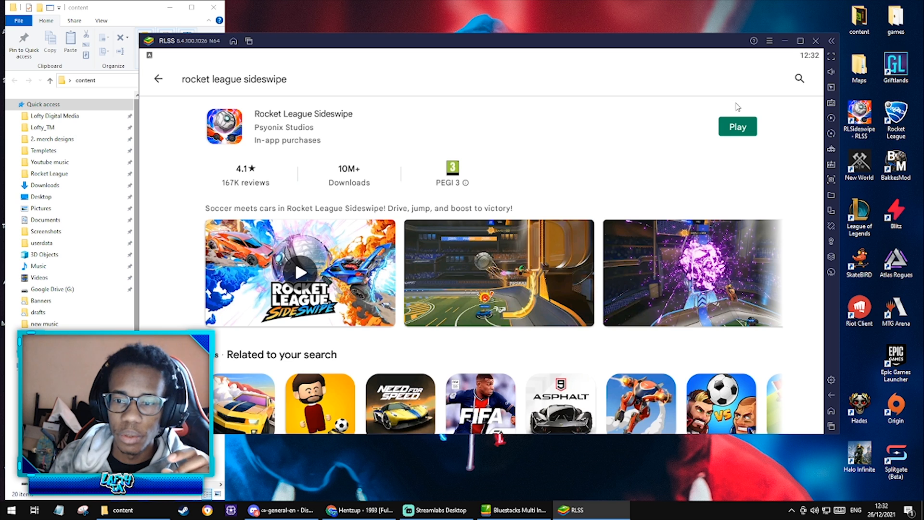
pyautogui.moveTo(732, 135)
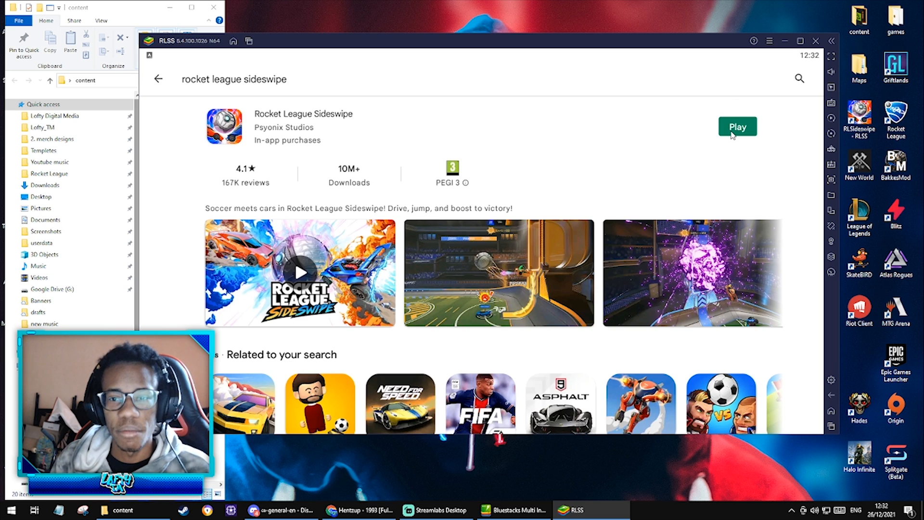
pyautogui.click(737, 126)
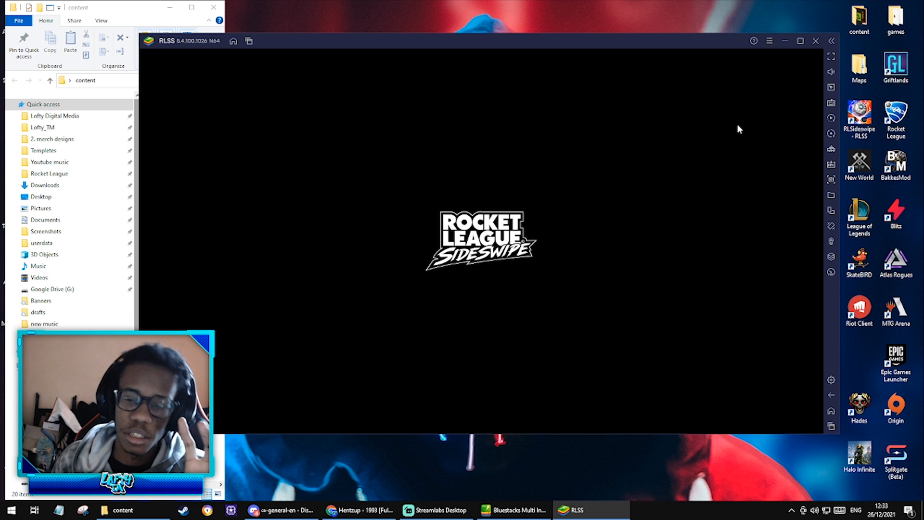
pyautogui.moveTo(627, 185)
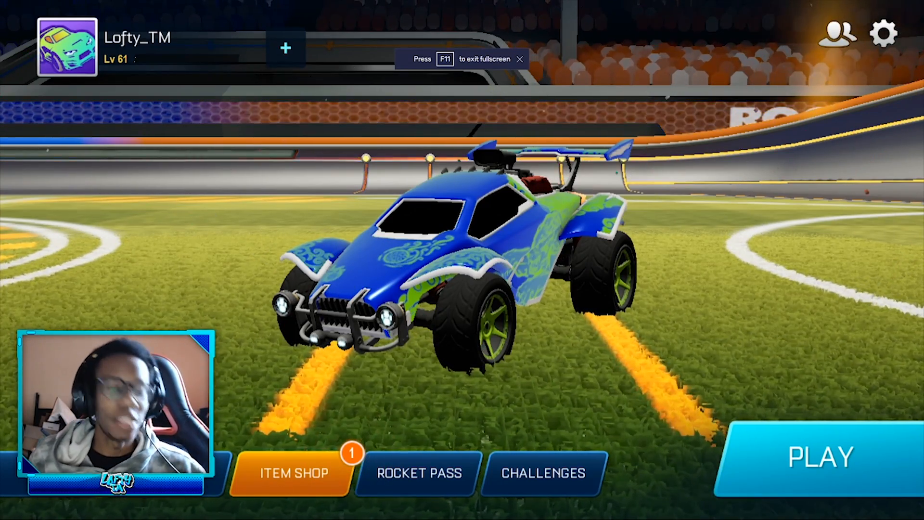
# - Go to Freeplay setup and start the match in S.C. Field
pyautogui.click(819, 457)
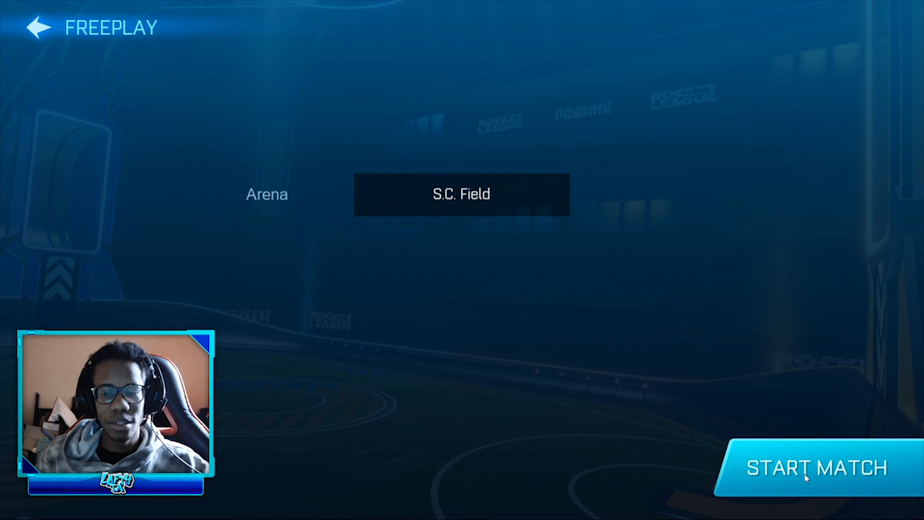
pyautogui.click(816, 468)
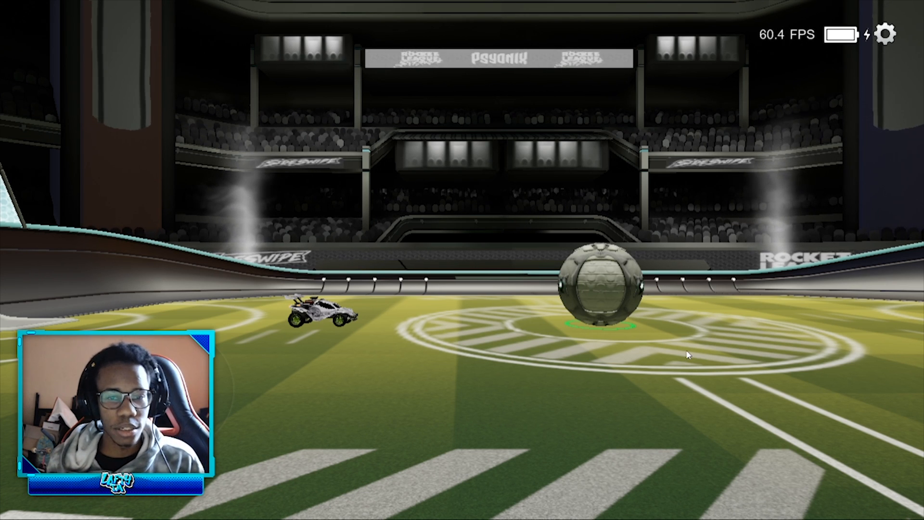
pyautogui.moveTo(859, 123)
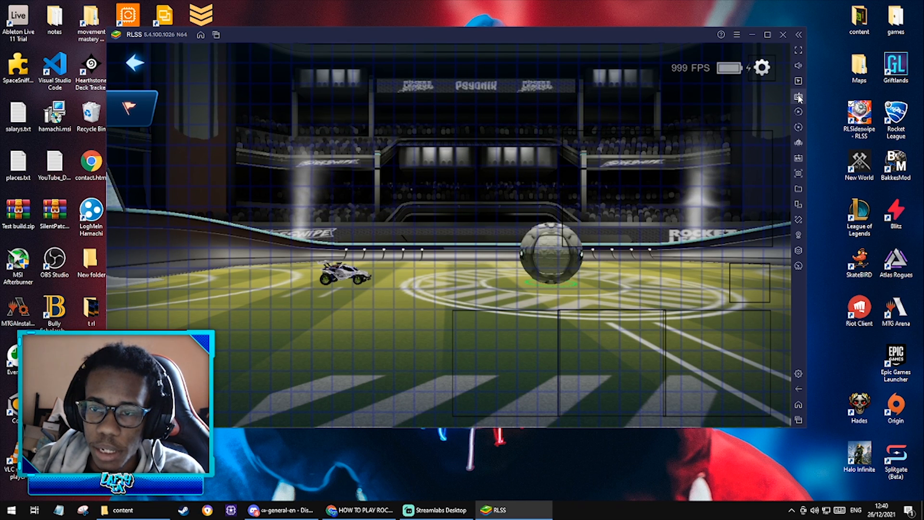
# - Switch the game to full screen with F11 and show the control settings
pyautogui.click(798, 96)
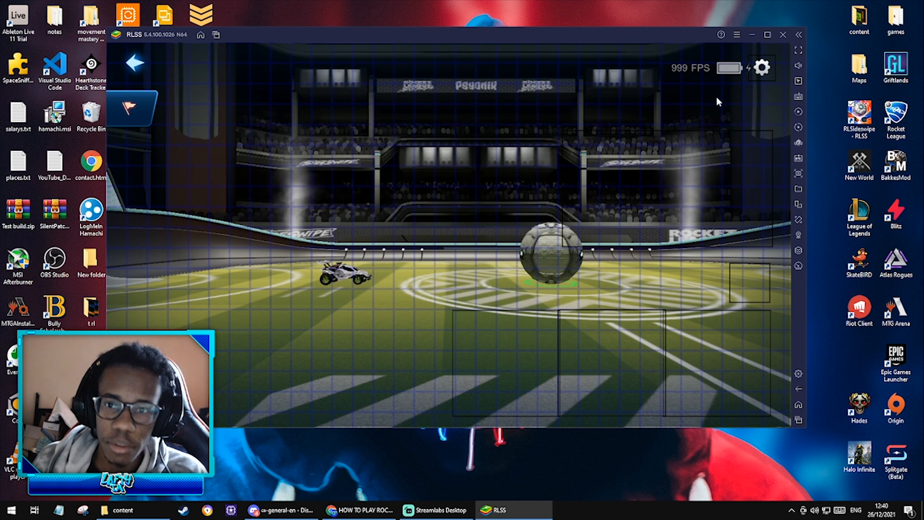
pyautogui.press('f11')
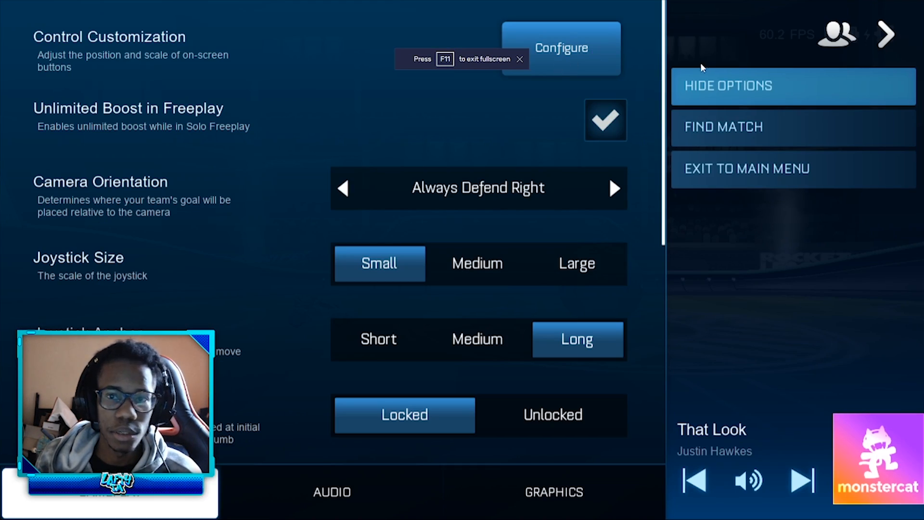
pyautogui.click(521, 59)
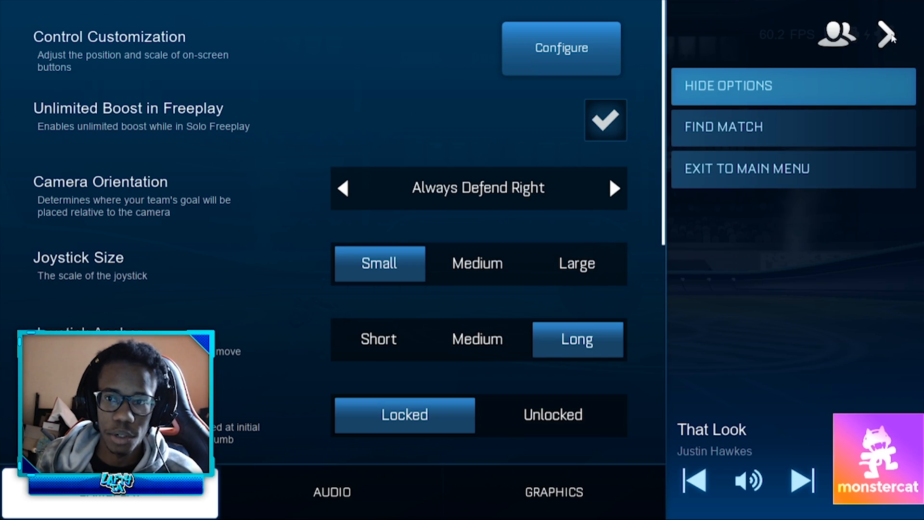